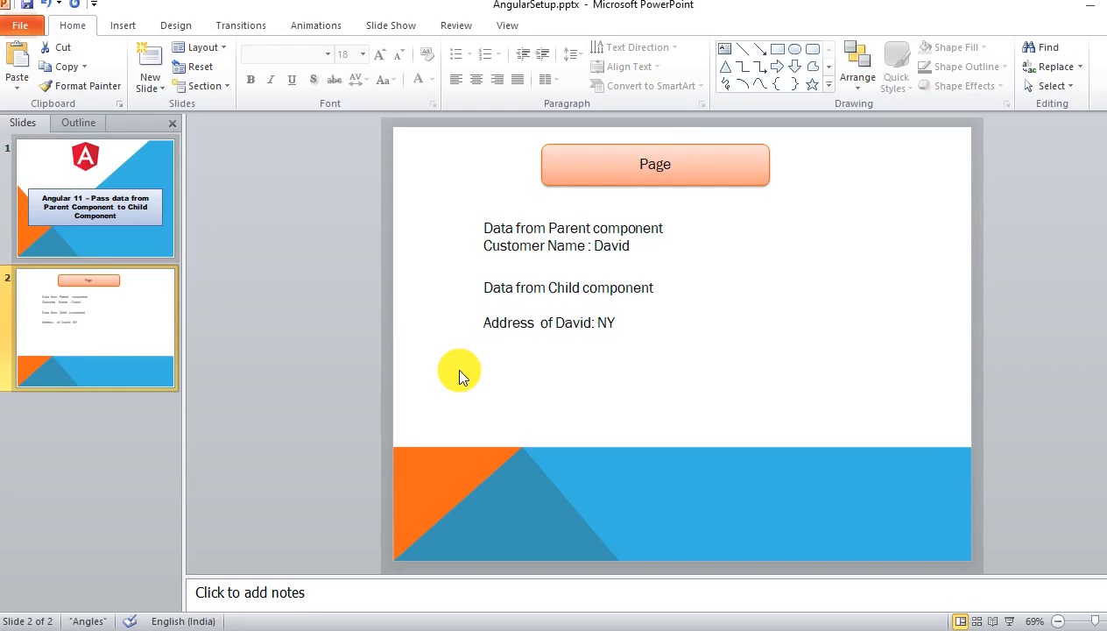
pyautogui.moveTo(832, 562)
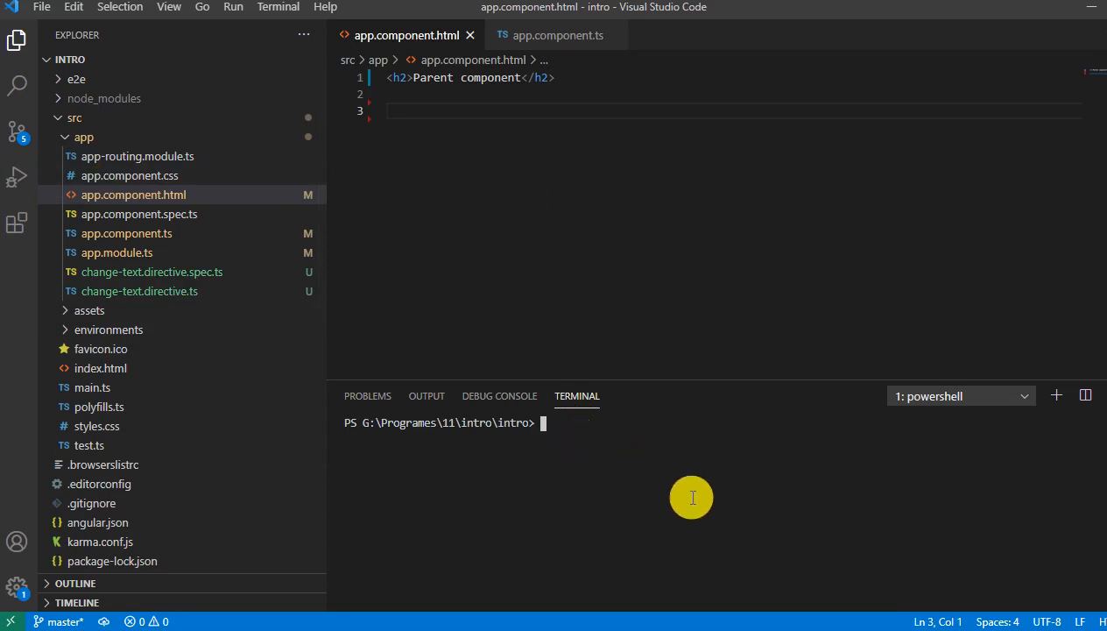
# Generate the Customer component with ng g c Customer and check its declaration in app.module.ts.
pyautogui.write('ng g c')
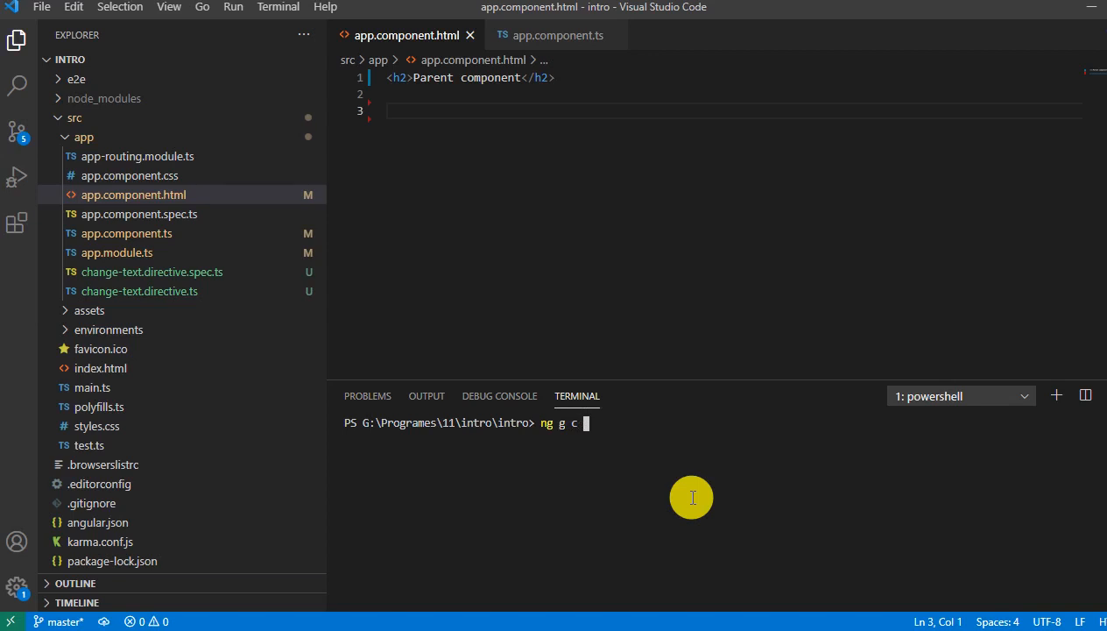
pyautogui.write('Customer')
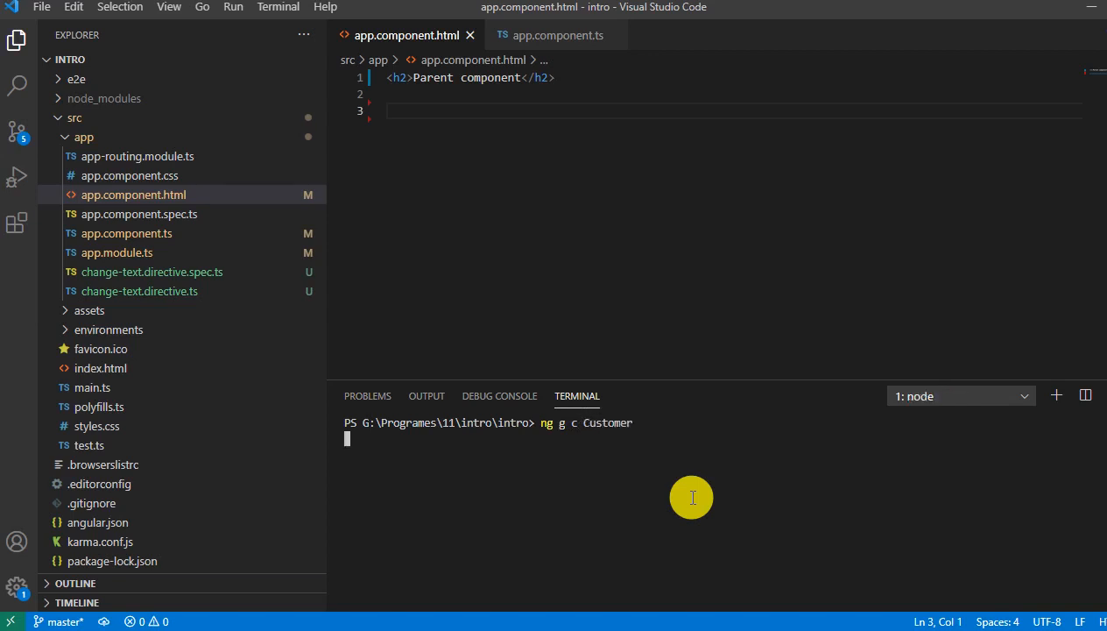
pyautogui.moveTo(870, 611)
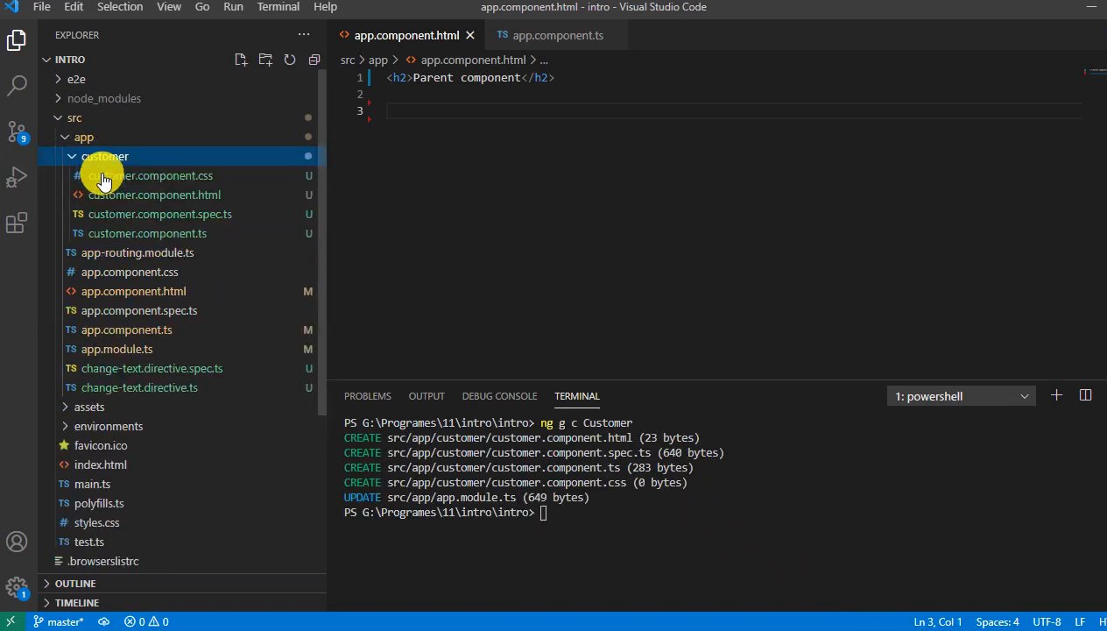
pyautogui.moveTo(248, 255)
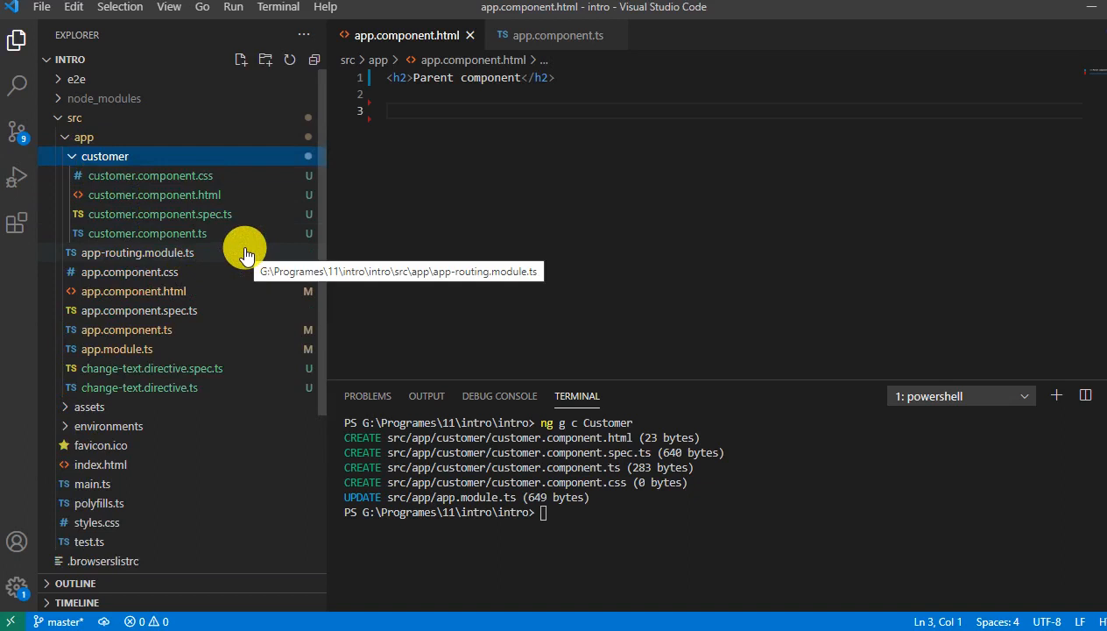
pyautogui.moveTo(117, 349)
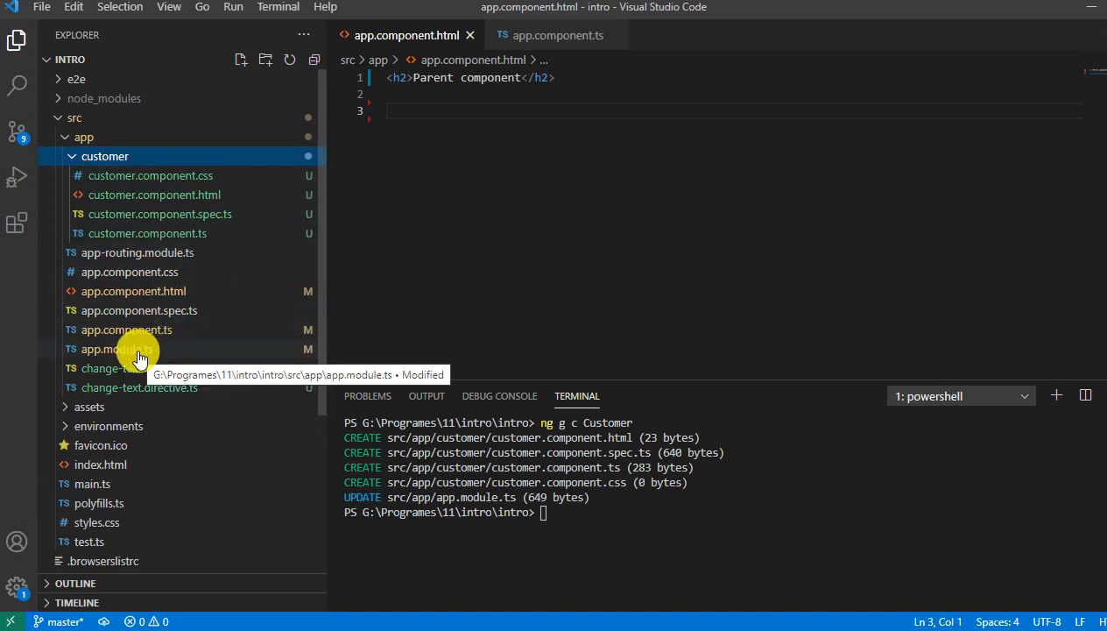
pyautogui.click(116, 349)
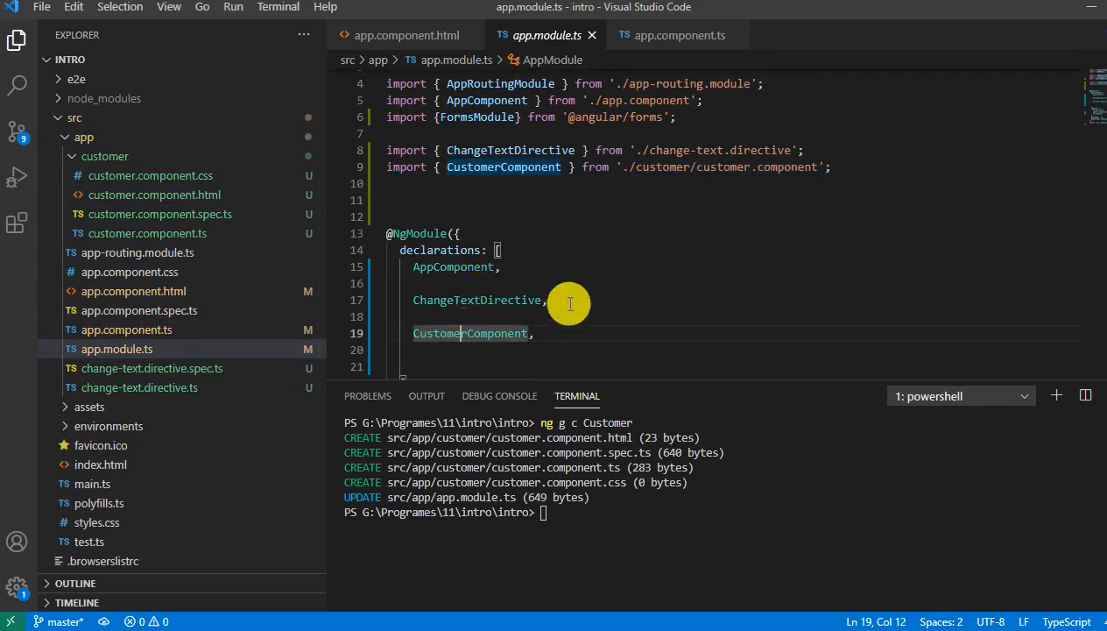
# Open customer.component.html and customer.component.ts, highlighting the app-customer selector name.
pyautogui.click(404, 35)
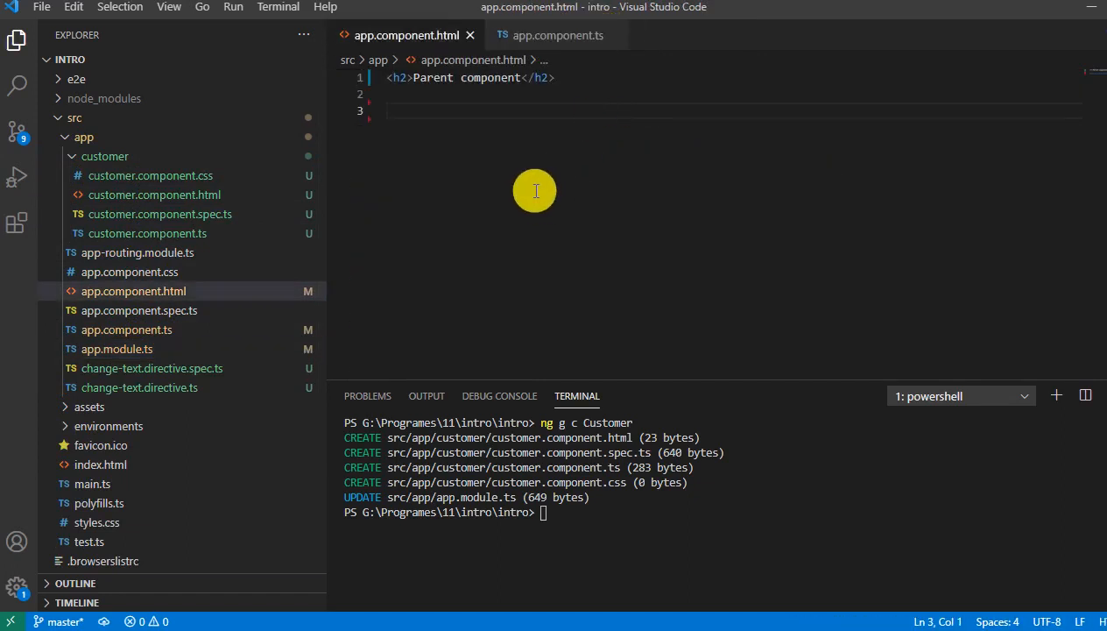
pyautogui.moveTo(147, 233)
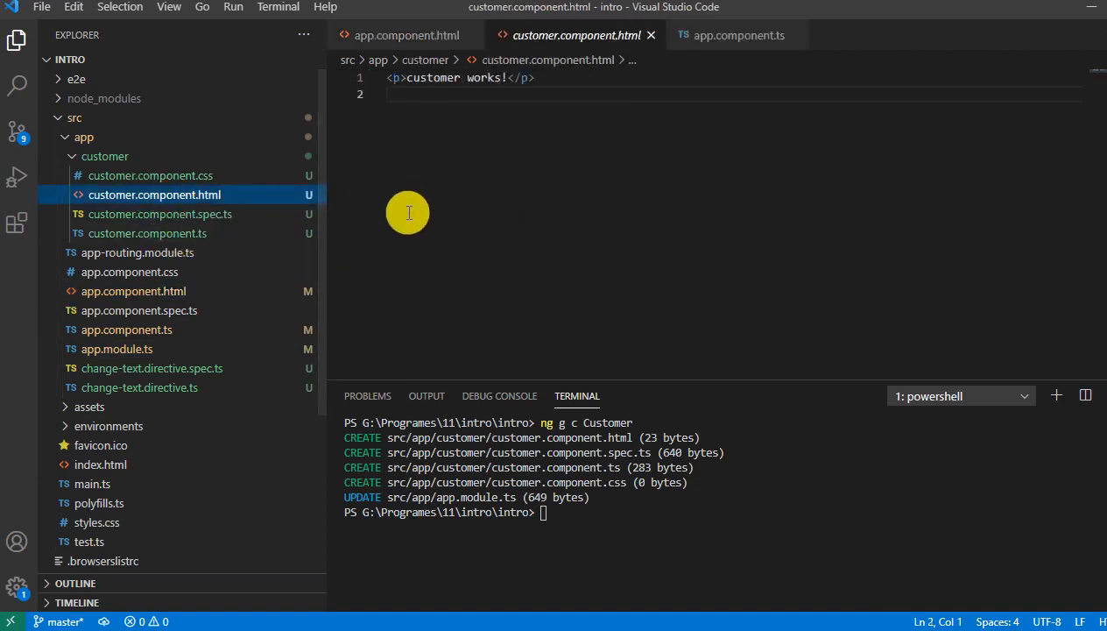
pyautogui.moveTo(525, 143)
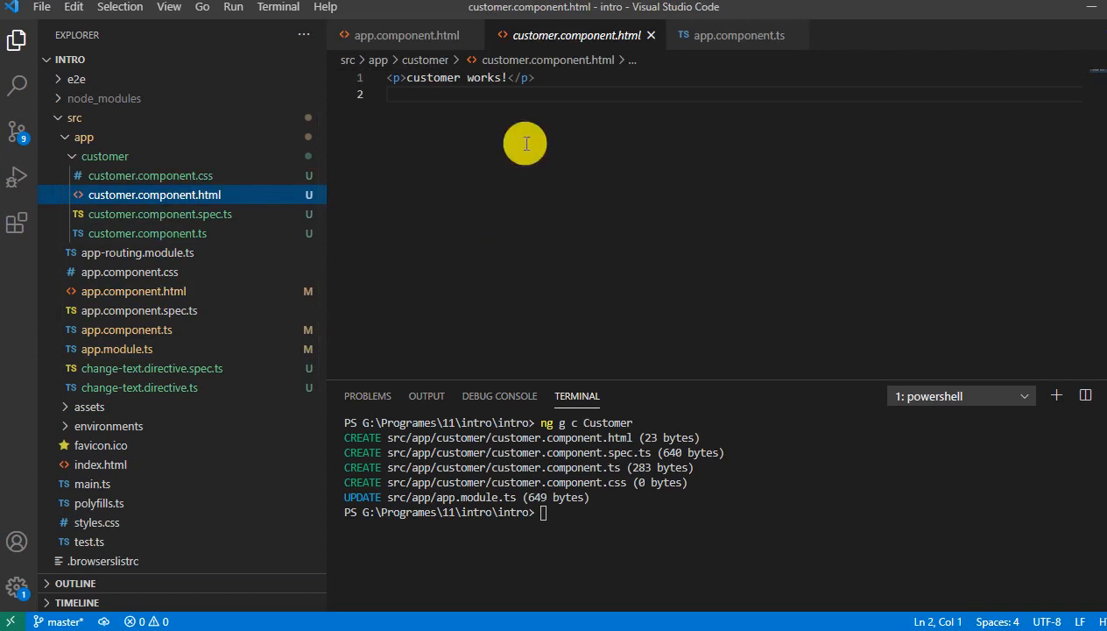
pyautogui.doubleClick(432, 78)
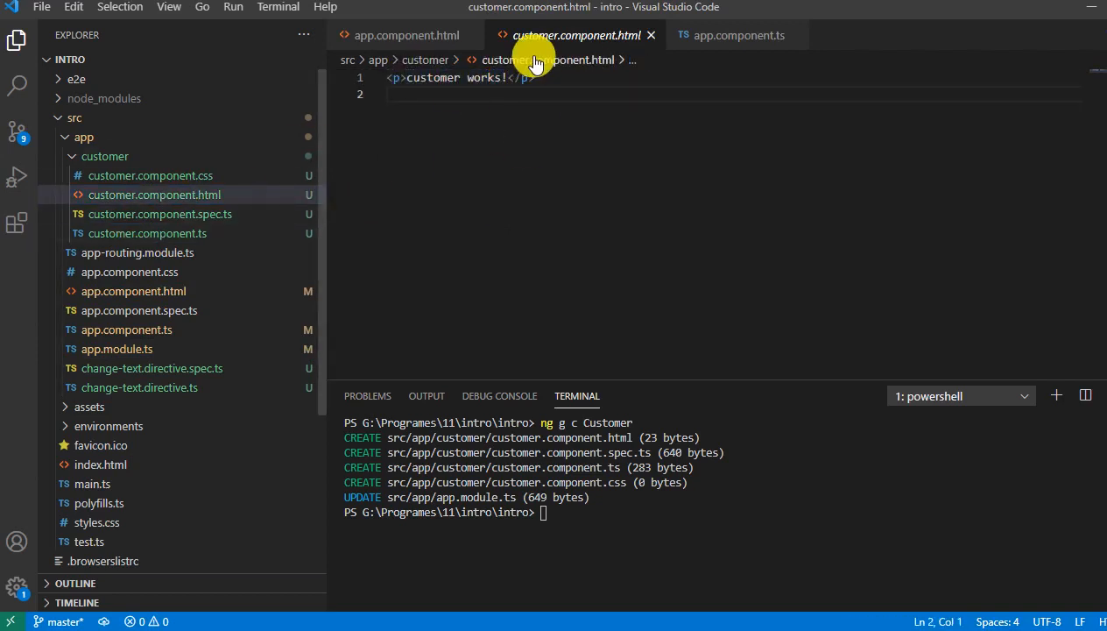
pyautogui.moveTo(147, 233)
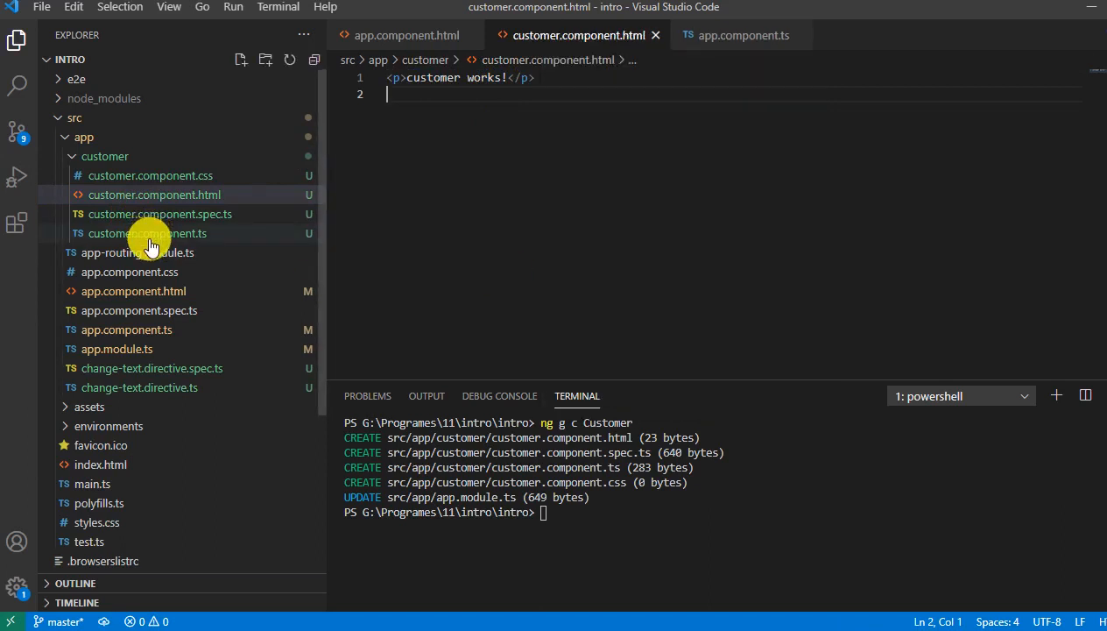
pyautogui.click(147, 233)
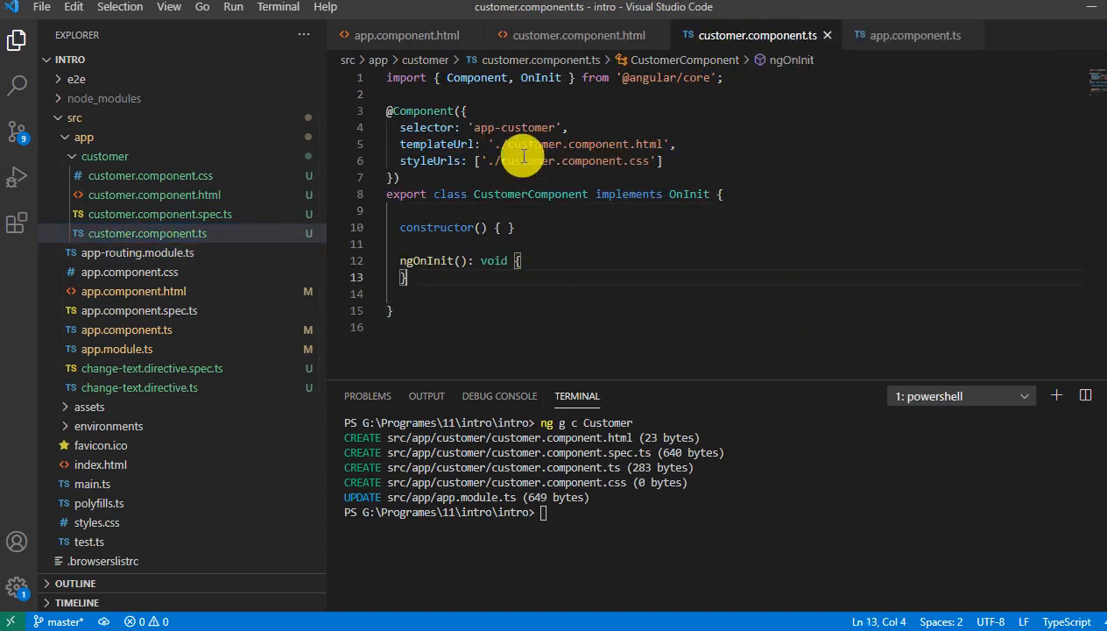
pyautogui.doubleClick(513, 127)
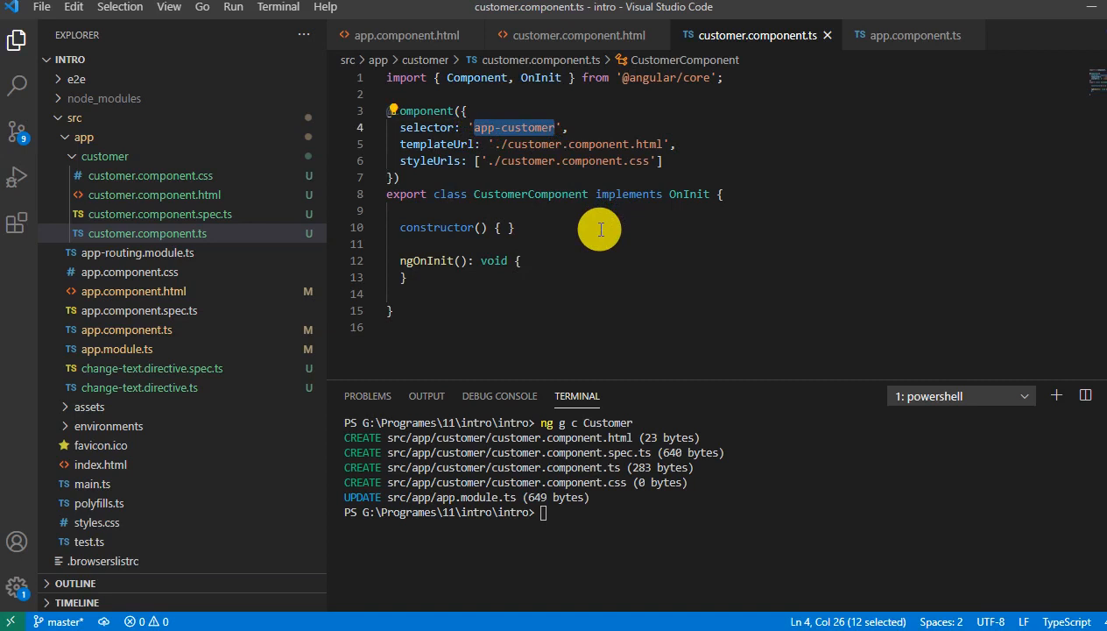
pyautogui.click(406, 35)
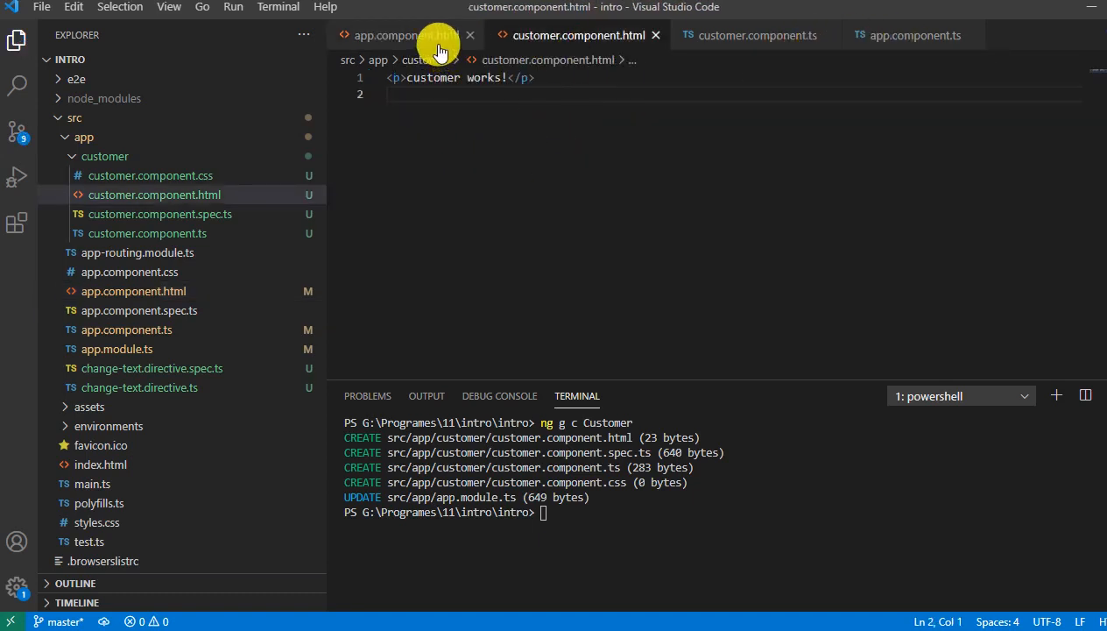
# Add <app-customer></app-customer> to app.component.html and run ng serve.
pyautogui.click(399, 35)
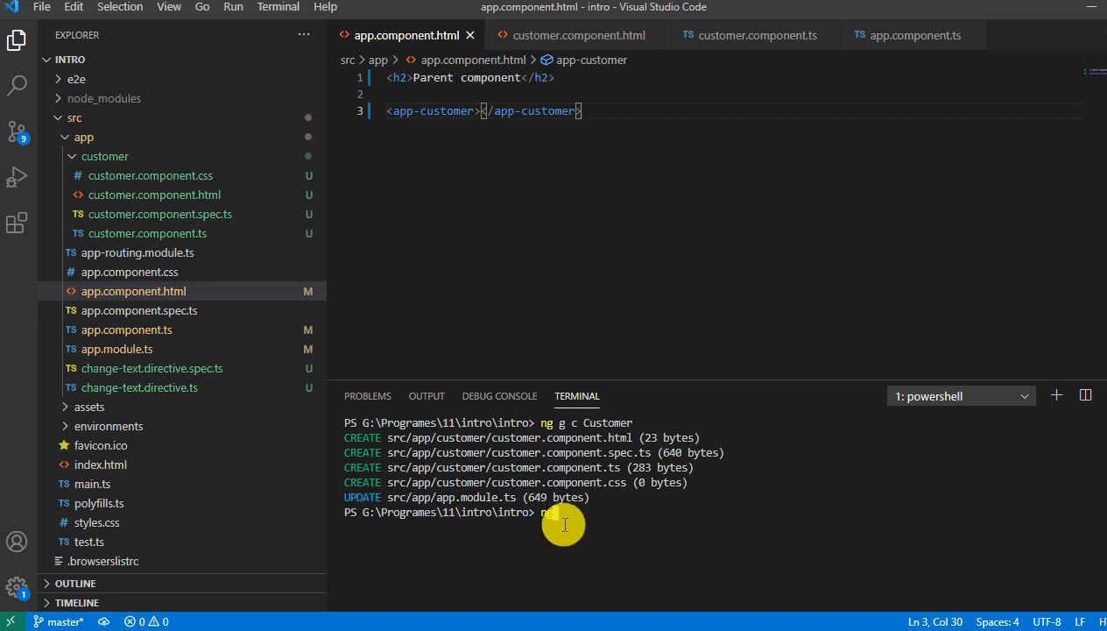
pyautogui.write('ng serve')
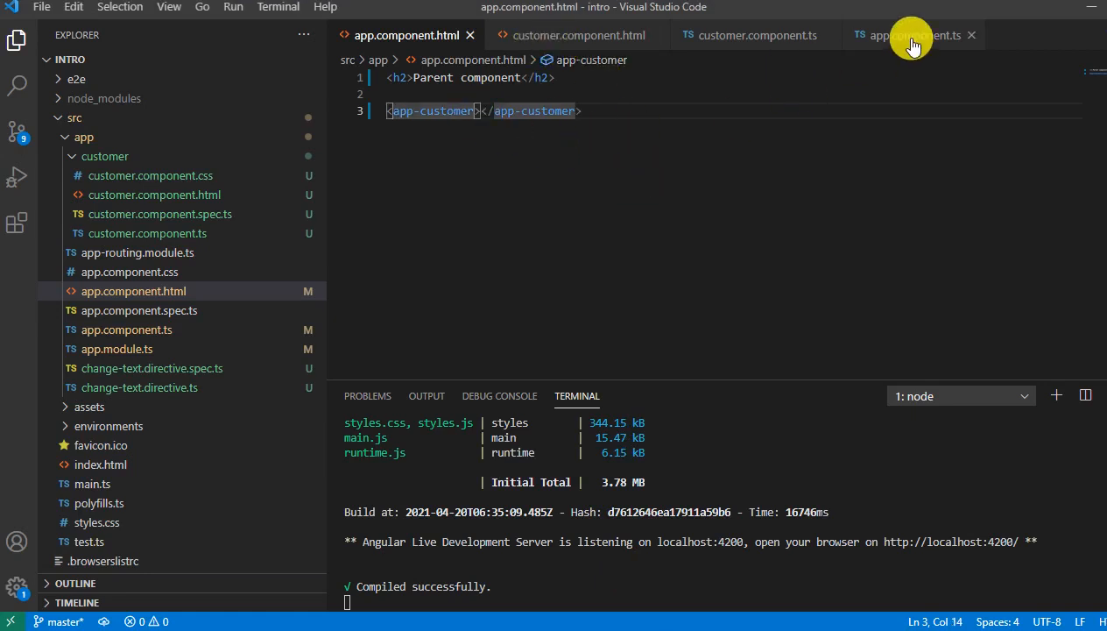
# Add [childData]="title" to the app-customer tag, using AppComponent's title property.
pyautogui.click(911, 35)
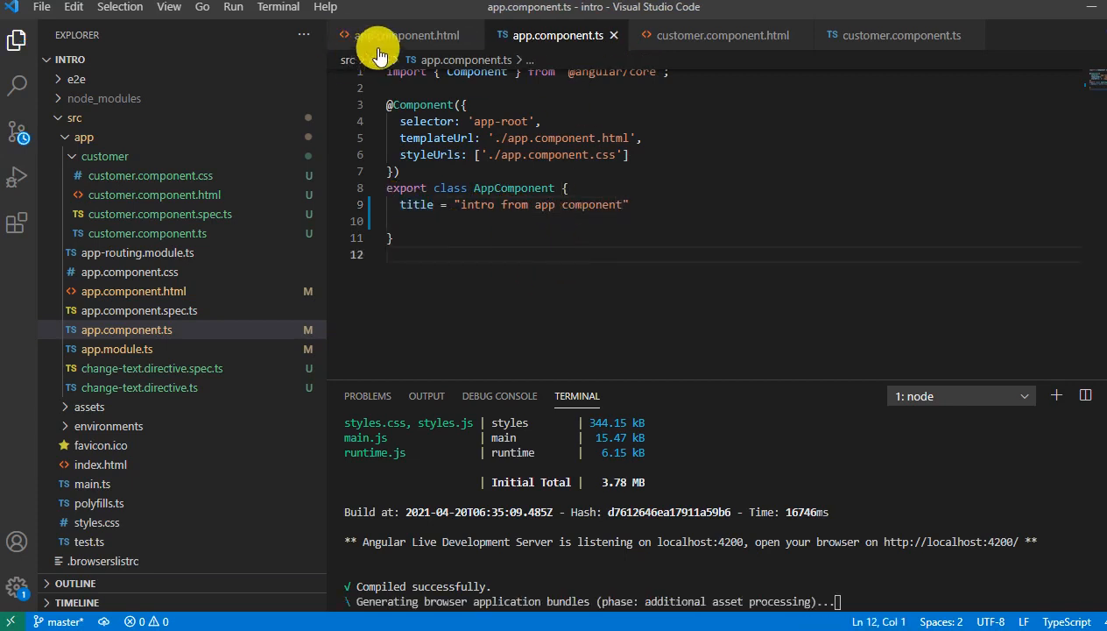
pyautogui.doubleClick(416, 204)
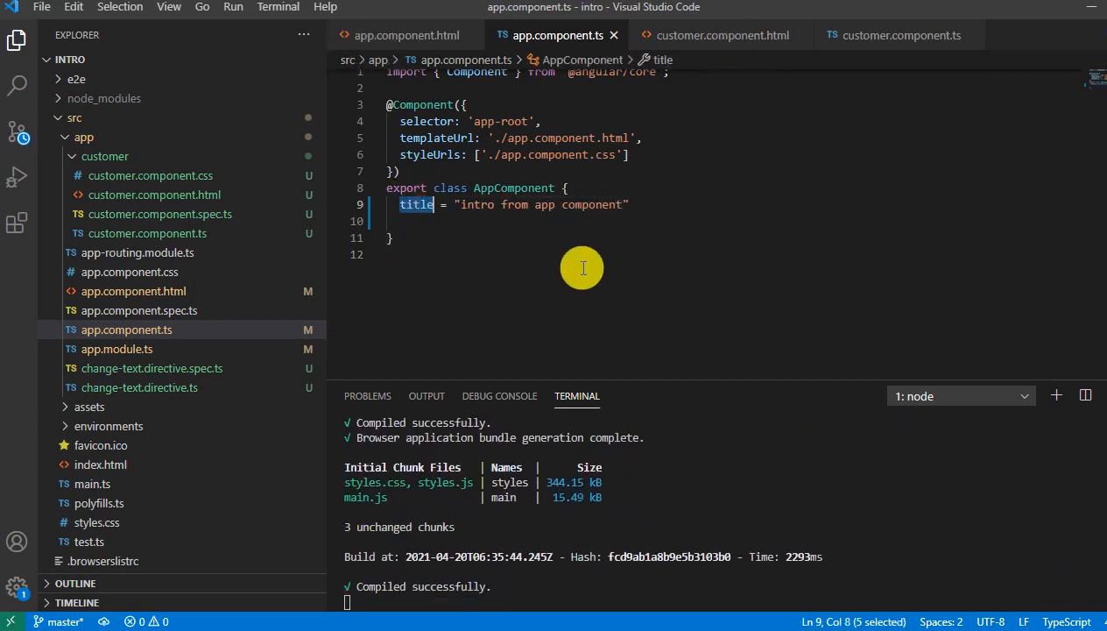
pyautogui.click(404, 35)
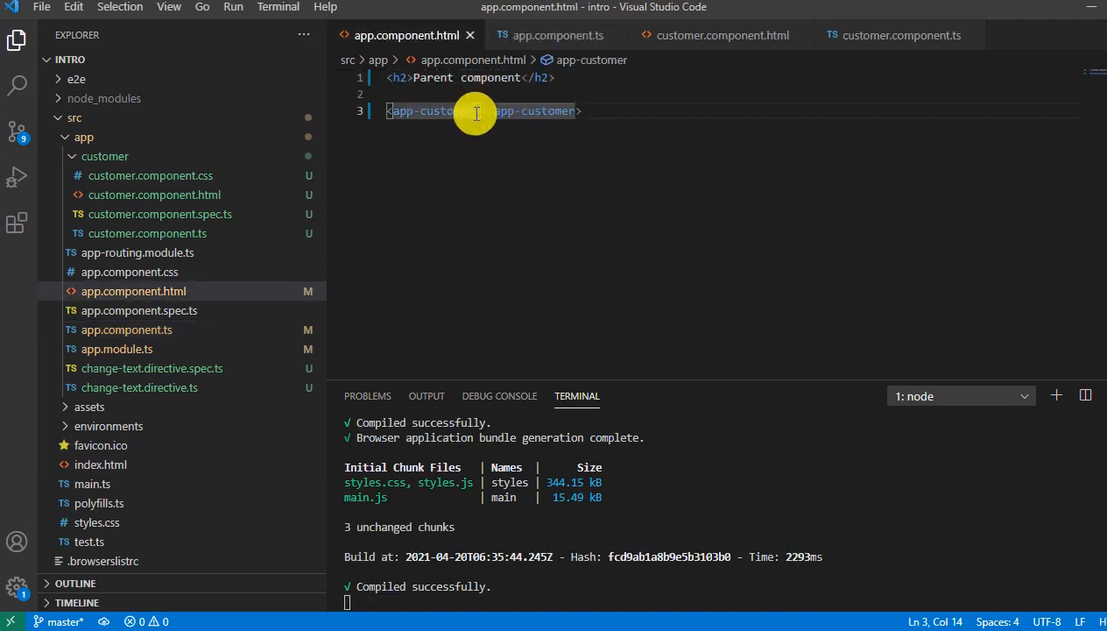
pyautogui.write('[]')
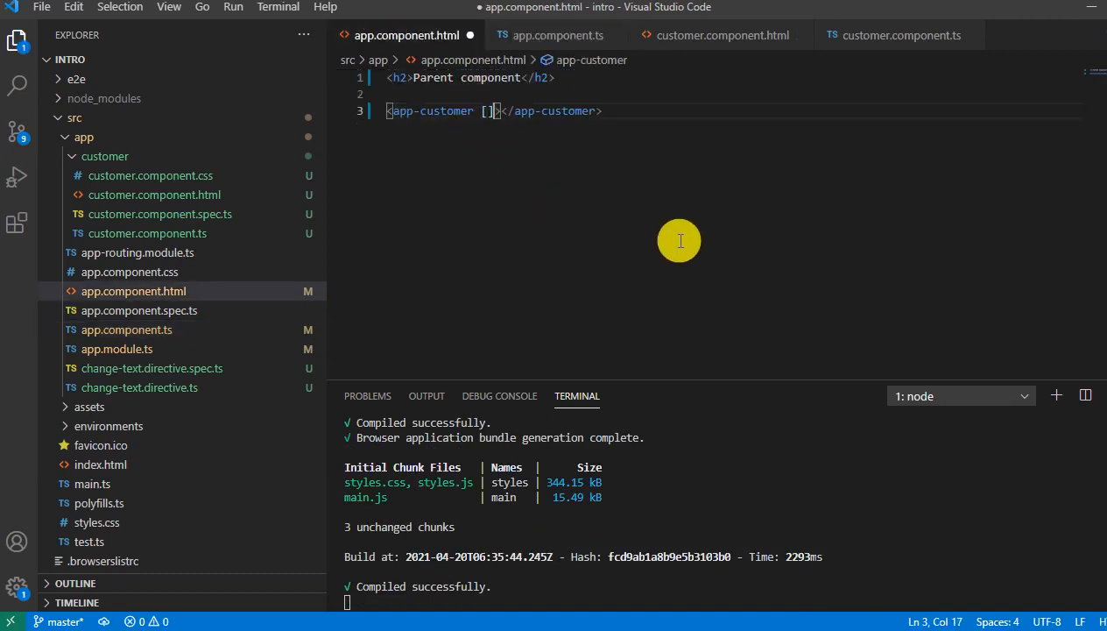
pyautogui.write('child')
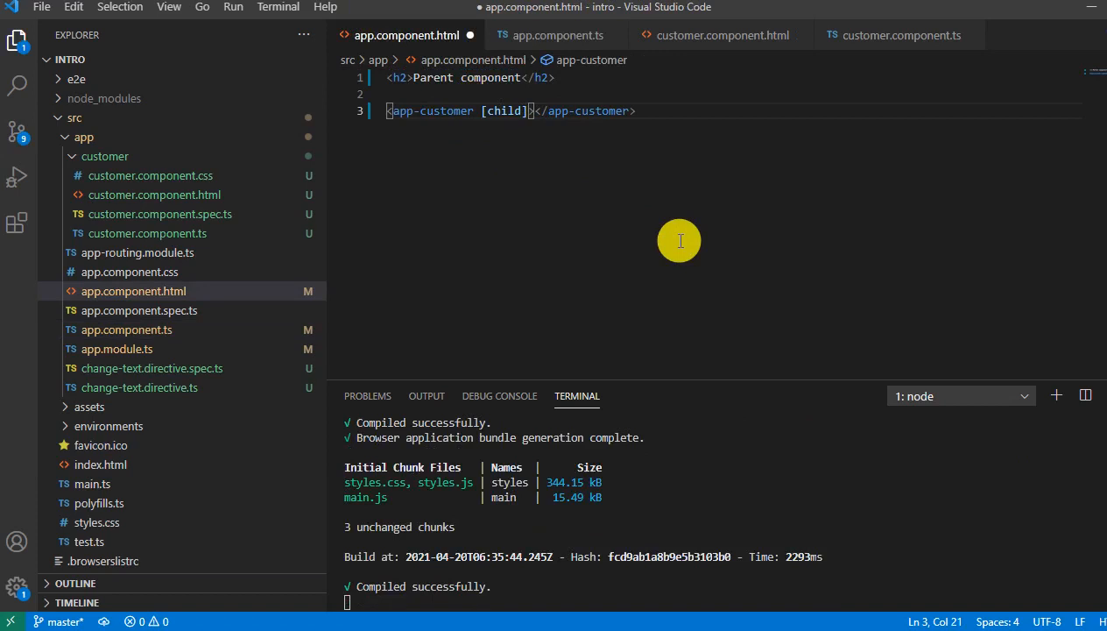
pyautogui.write('Data')
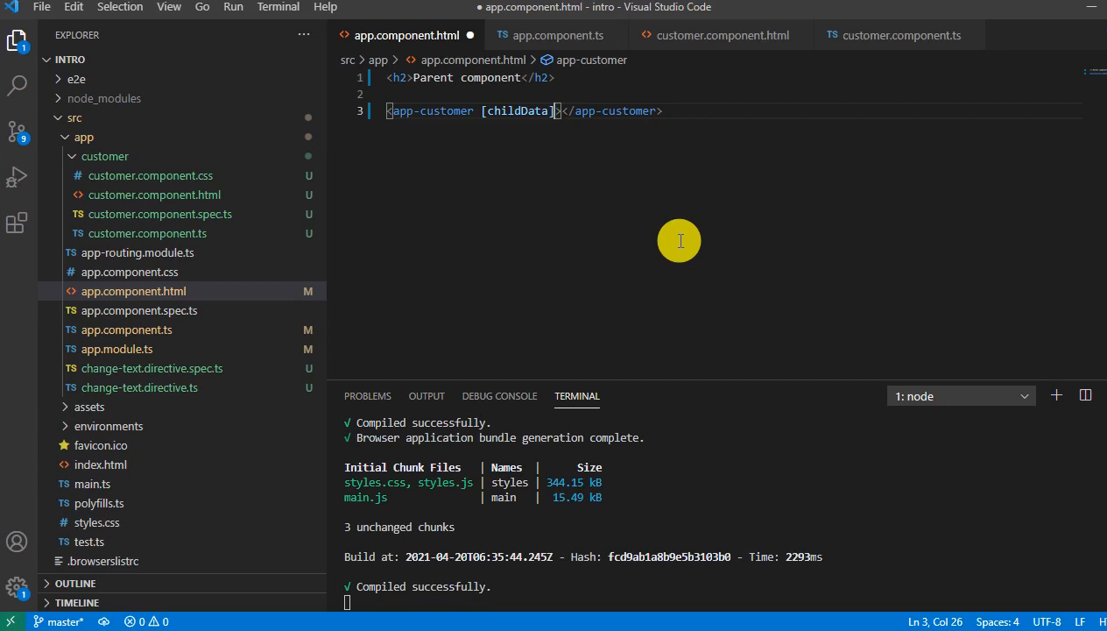
pyautogui.write('="title"')
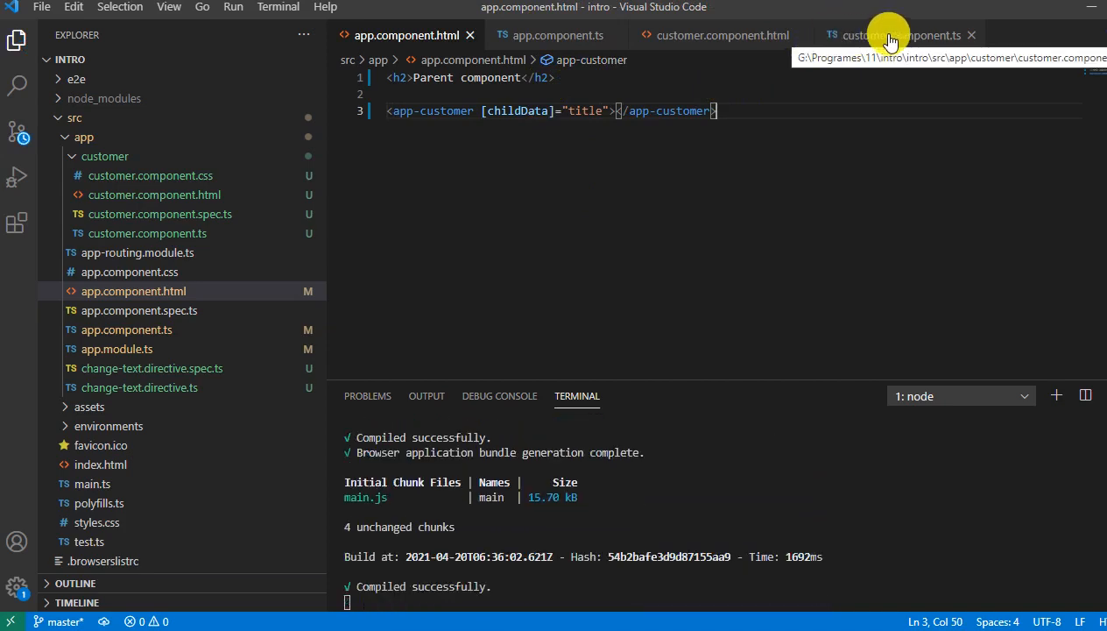
pyautogui.click(893, 35)
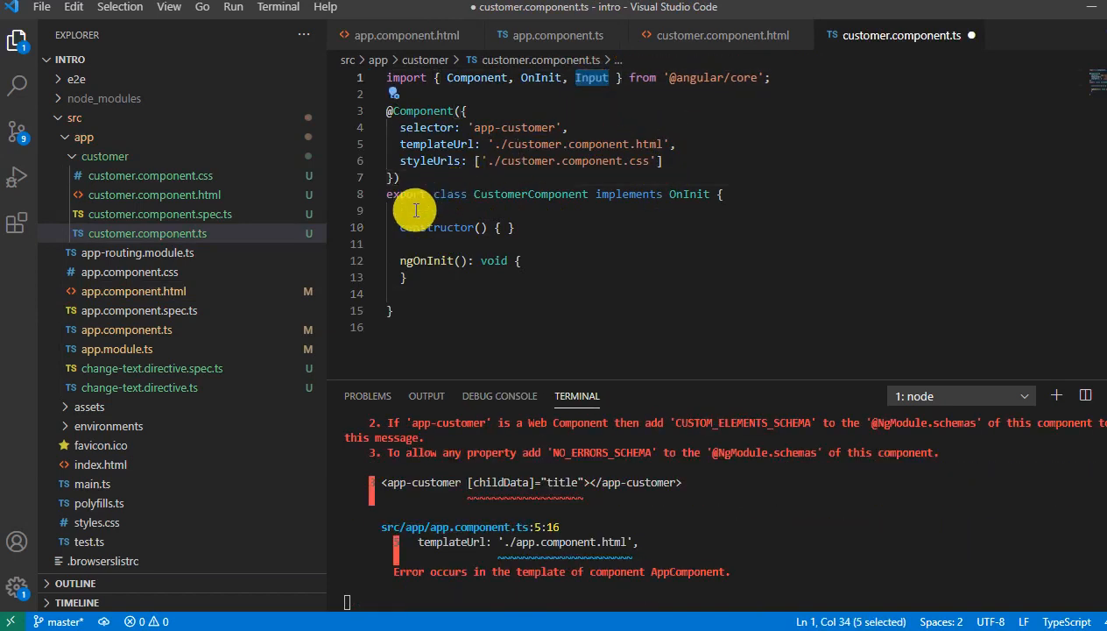
pyautogui.write('@Input')
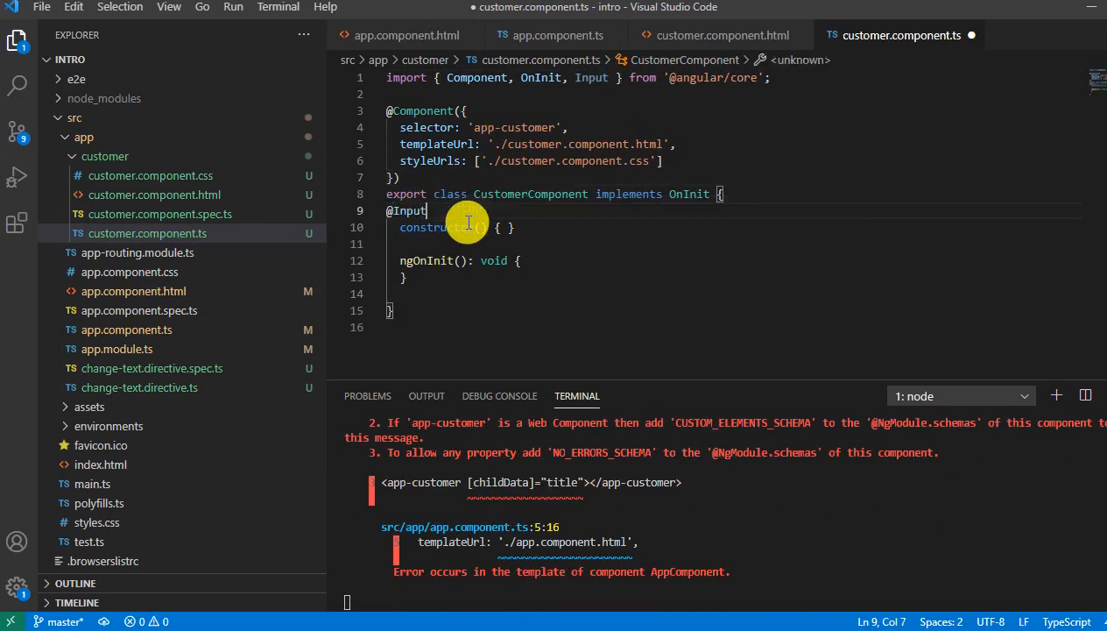
pyautogui.write('()')
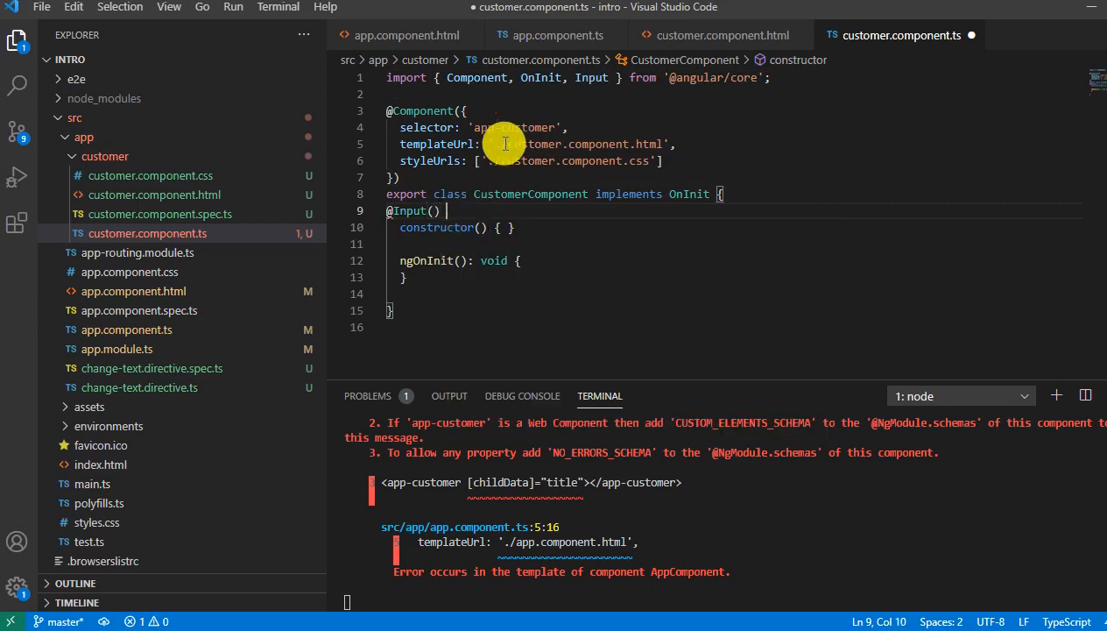
pyautogui.click(405, 35)
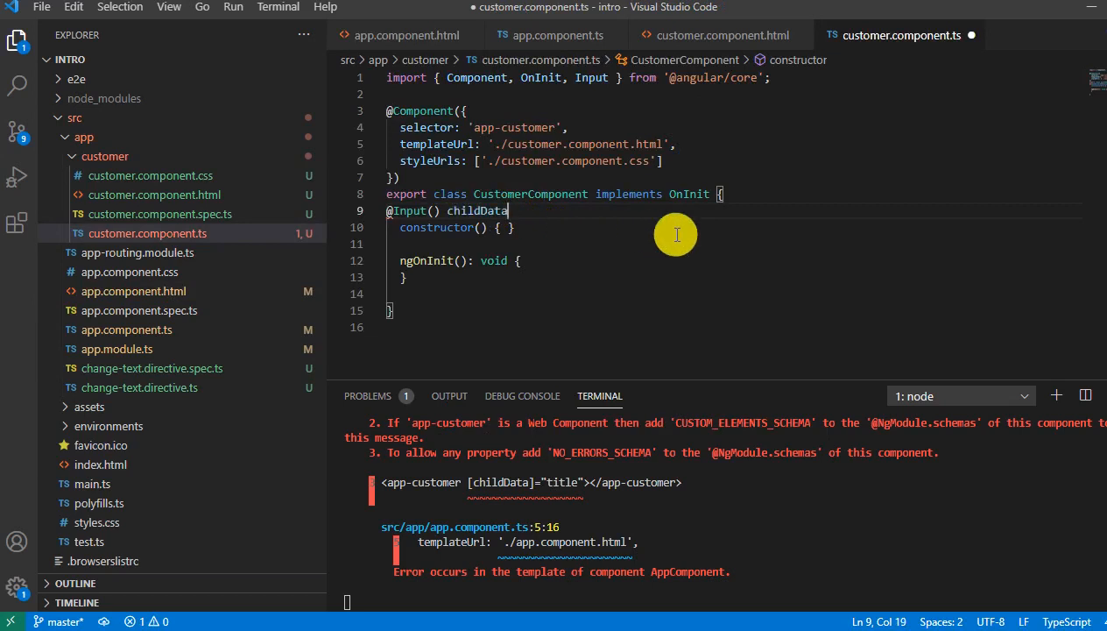
pyautogui.write(': any')
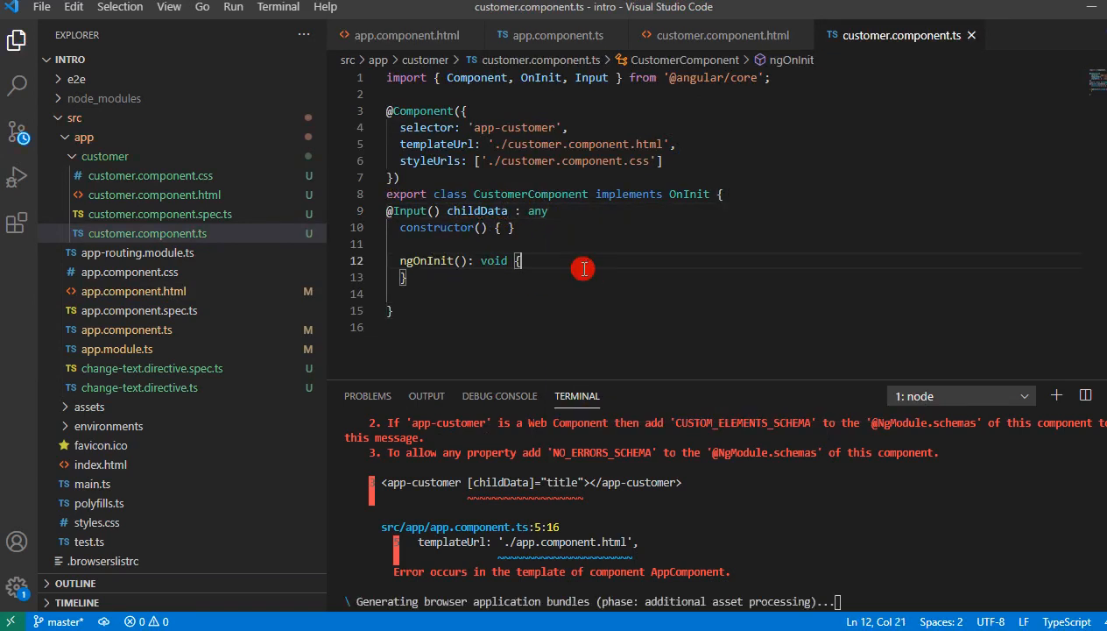
pyautogui.doubleClick(477, 210)
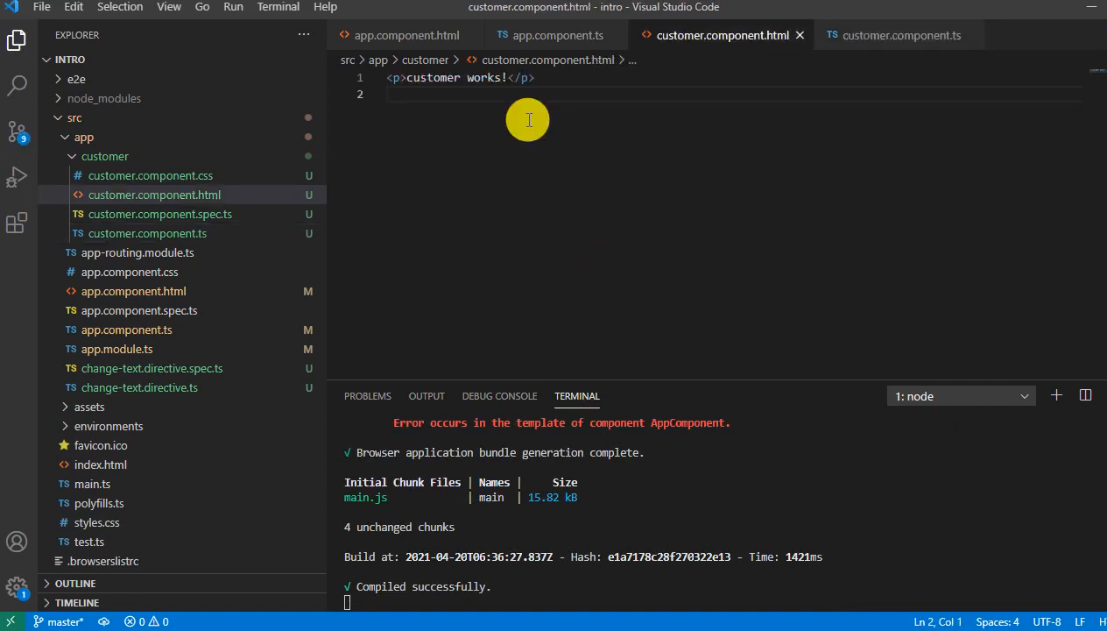
# Display {{childData}} in customer.component.html.
pyautogui.write('{{childData}}')
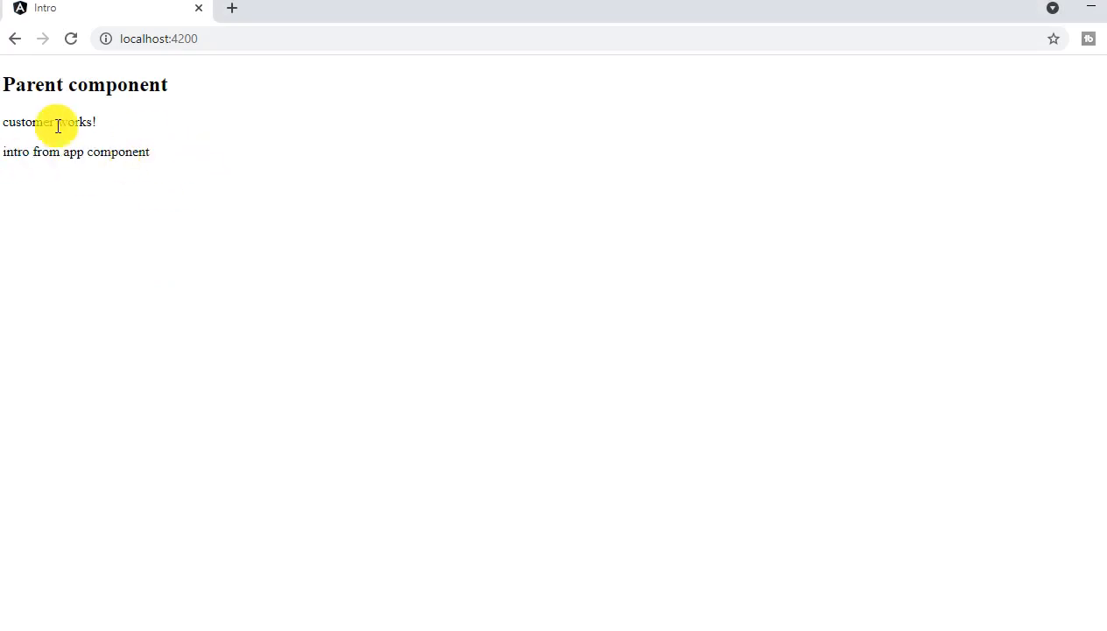
pyautogui.moveTo(210, 158)
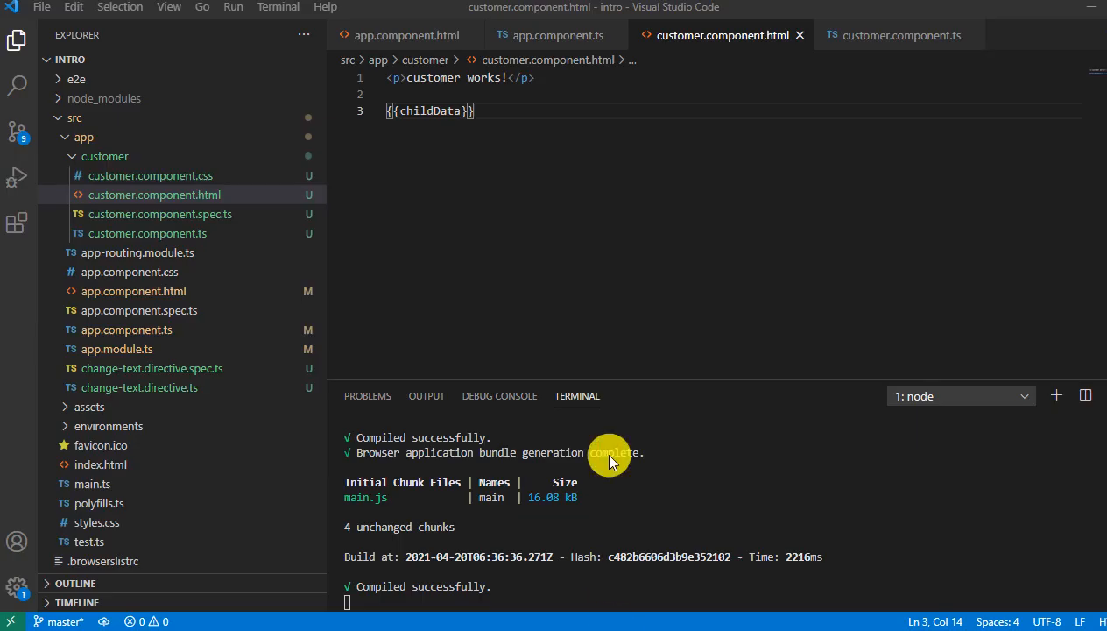
# View the childData binding in app.component.html, then the title in app.component.ts.
pyautogui.click(402, 35)
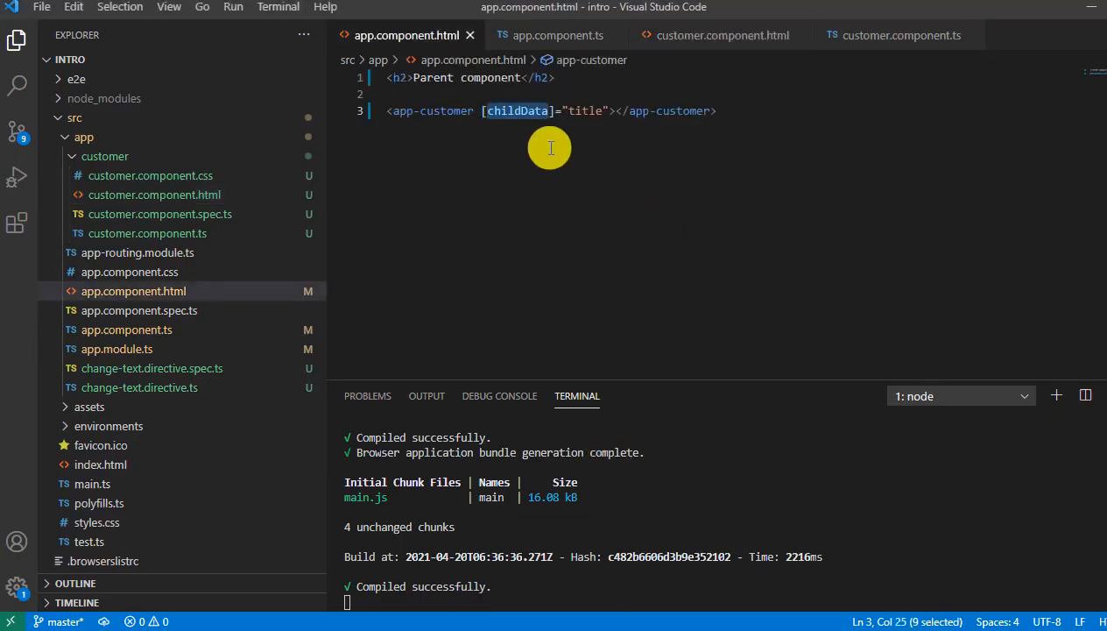
pyautogui.click(556, 35)
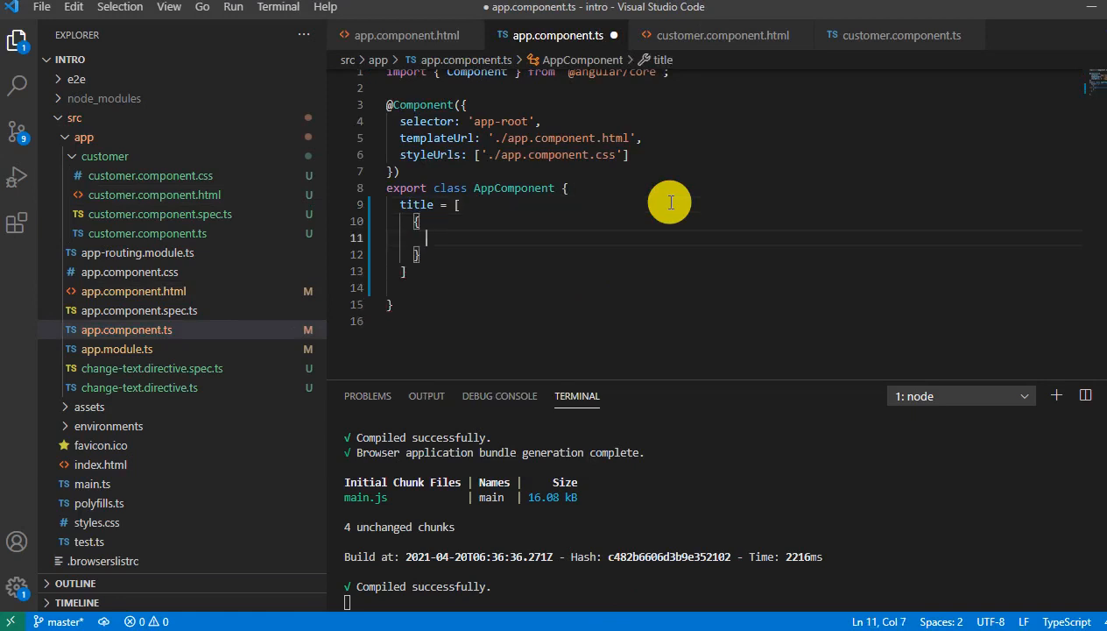
# Rewrite title as david aged 50 and brad aged 60, fixing the 'bard' typo.
pyautogui.write("name : '")
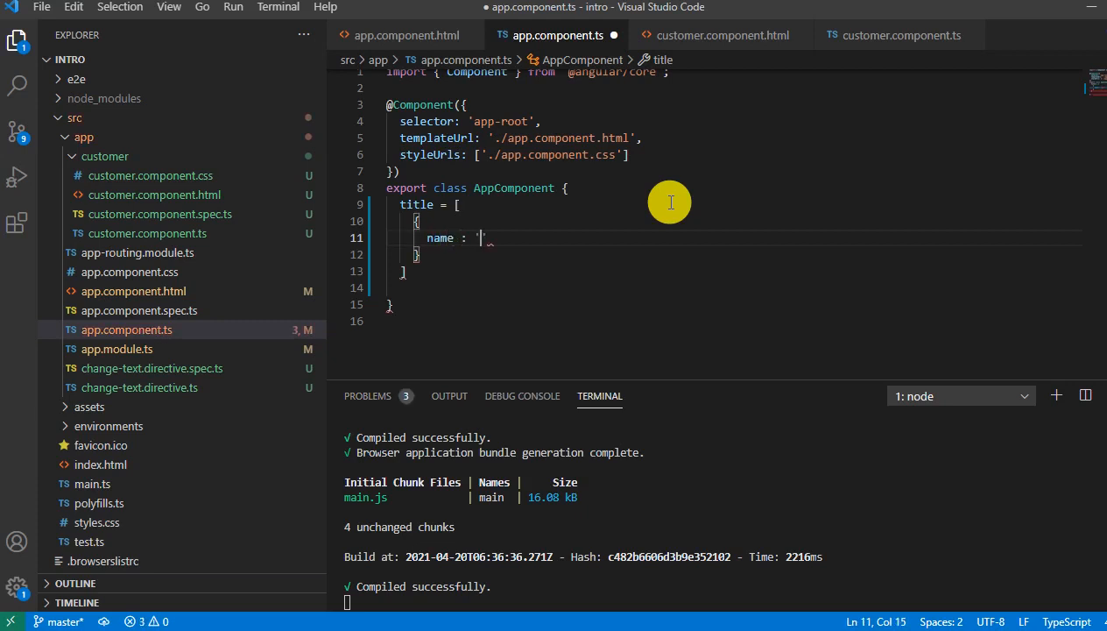
pyautogui.write('david')
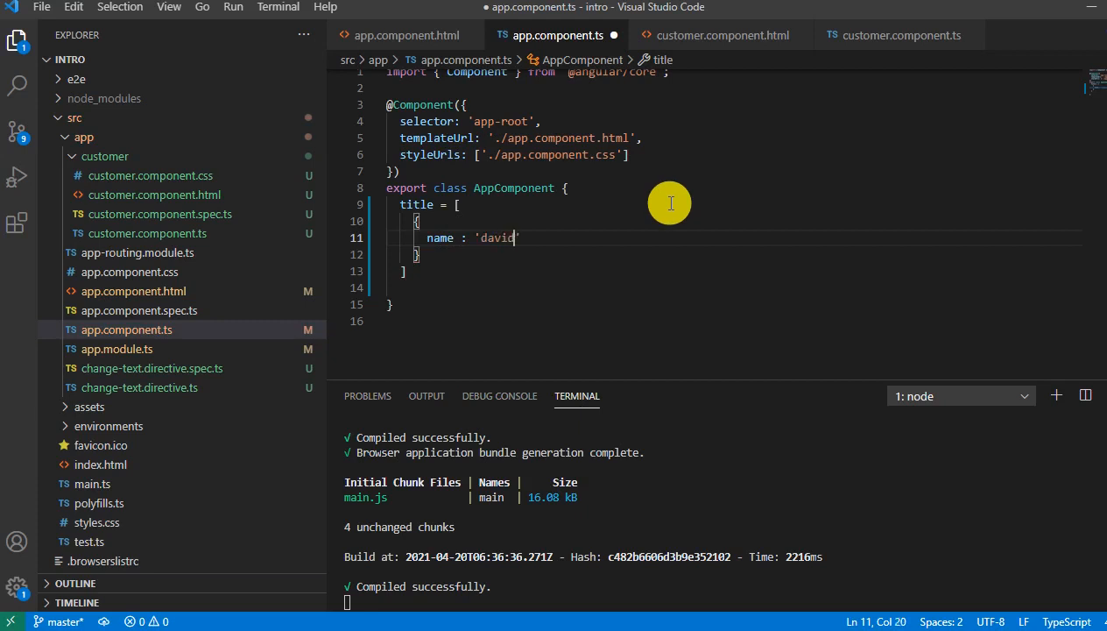
pyautogui.write(',')
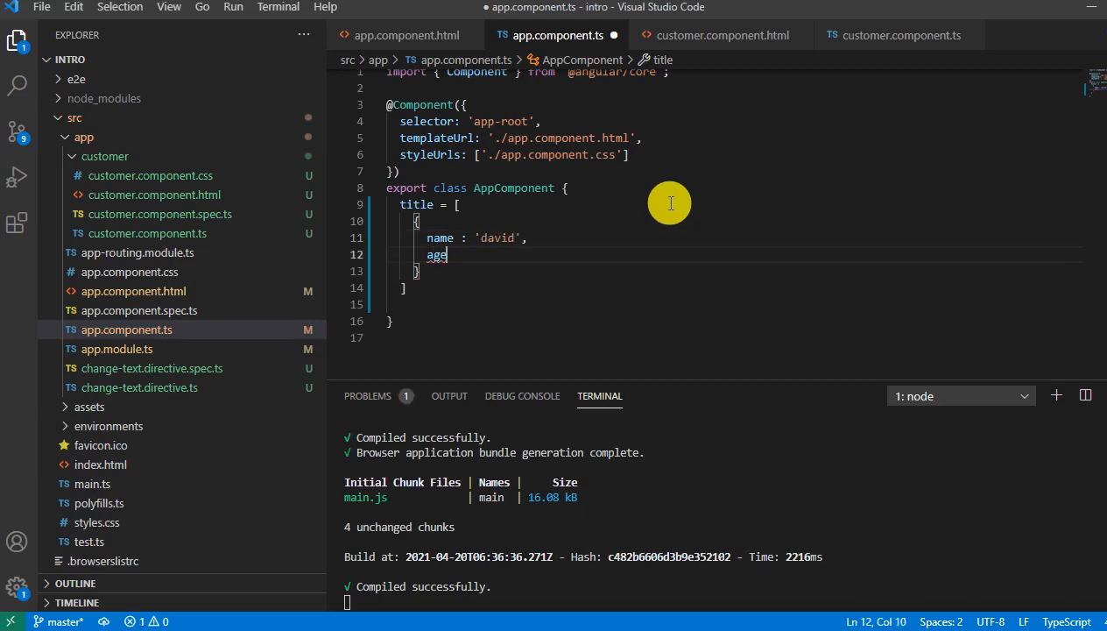
pyautogui.write(': 50')
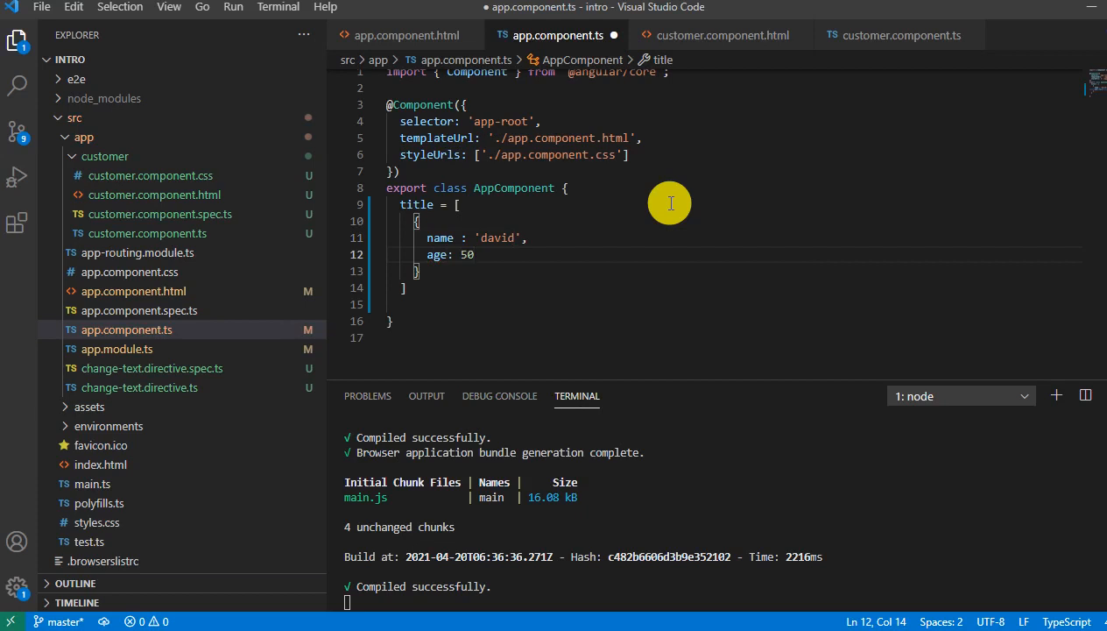
pyautogui.write('.name')
pyautogui.write(',')
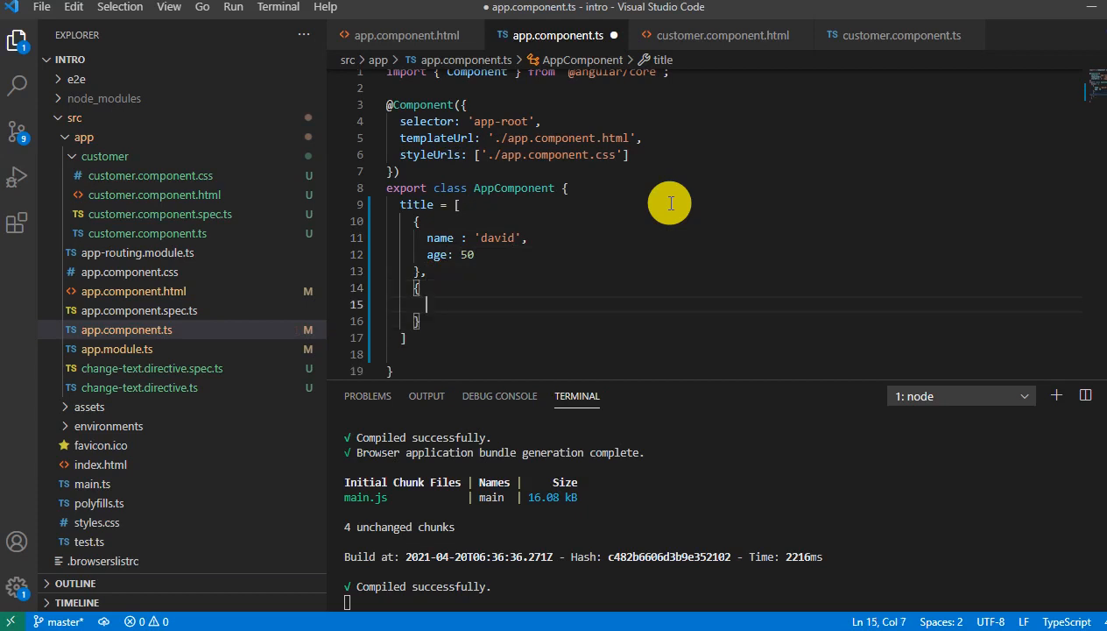
pyautogui.write('name:')
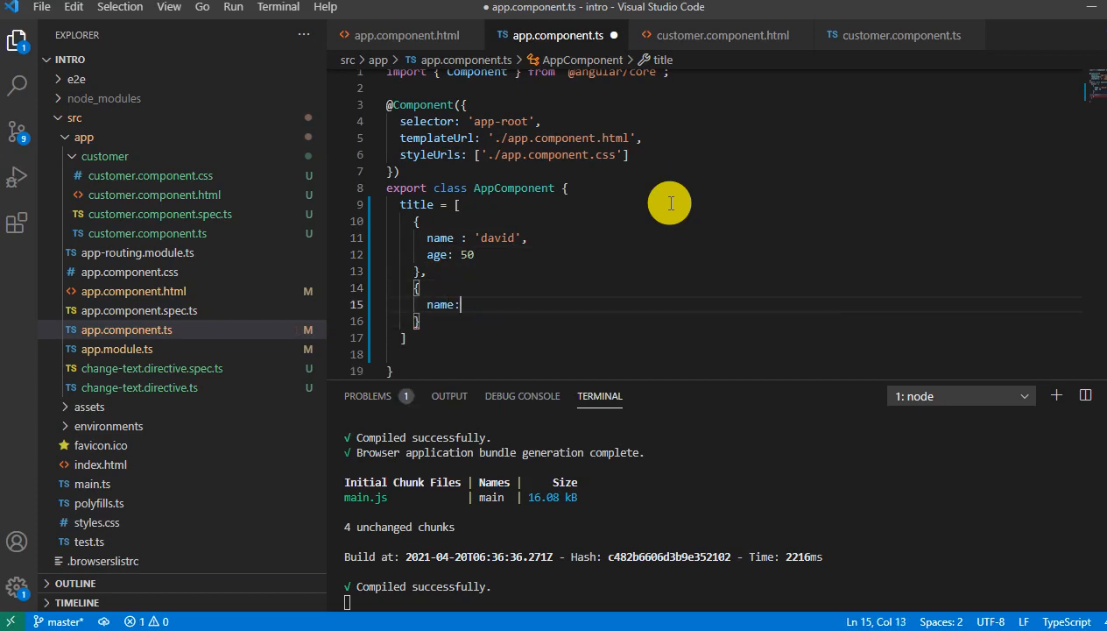
pyautogui.write("'bard'")
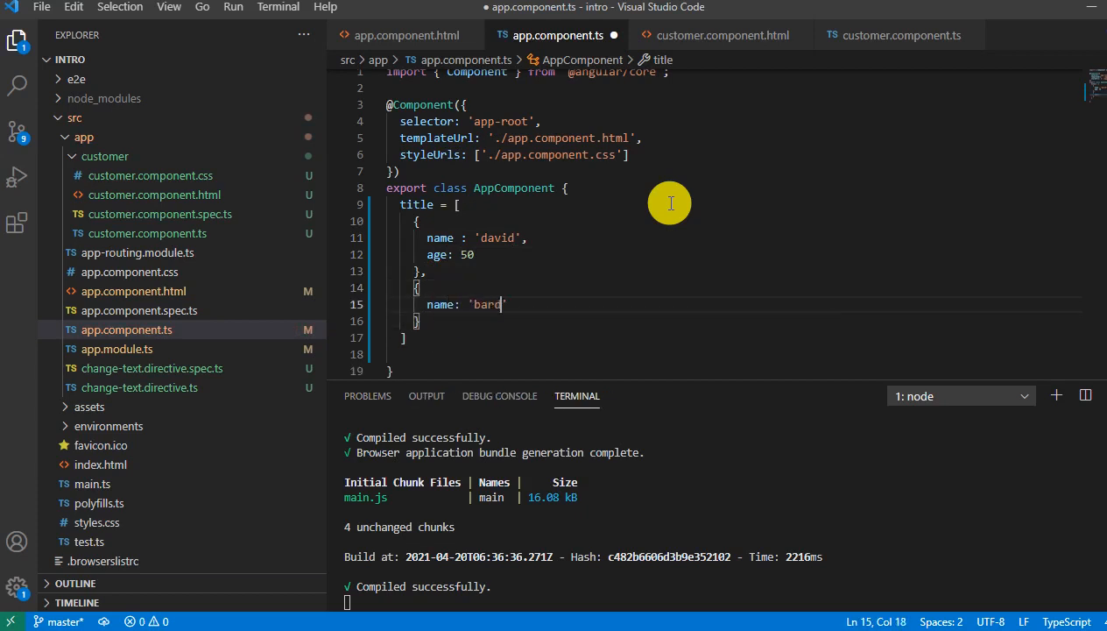
pyautogui.press('Backspace')
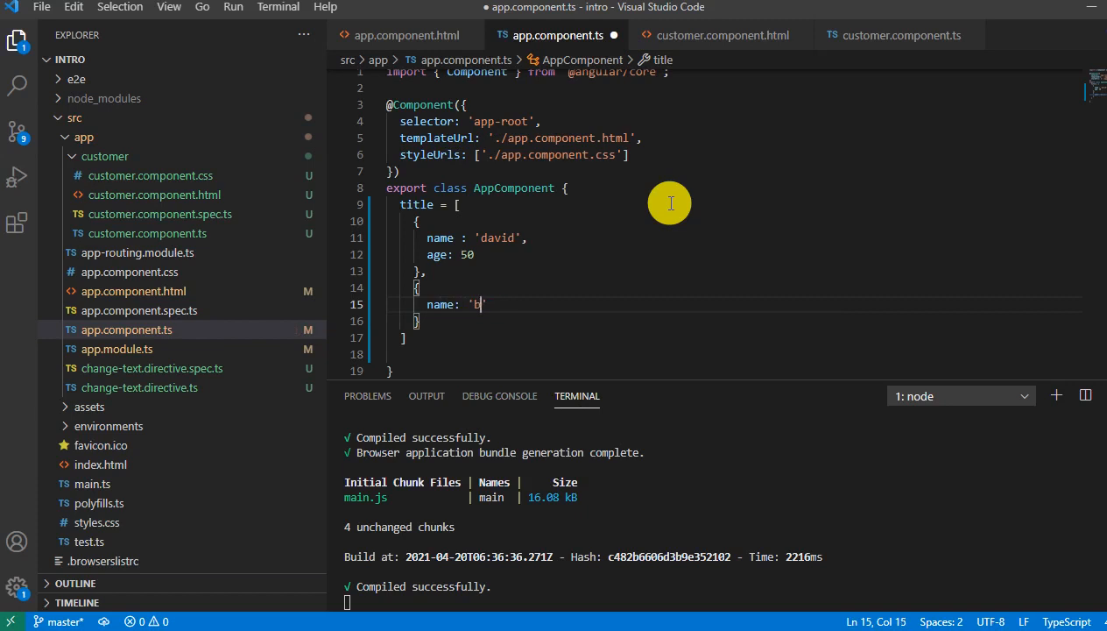
pyautogui.write("rad',")
pyautogui.write('age :')
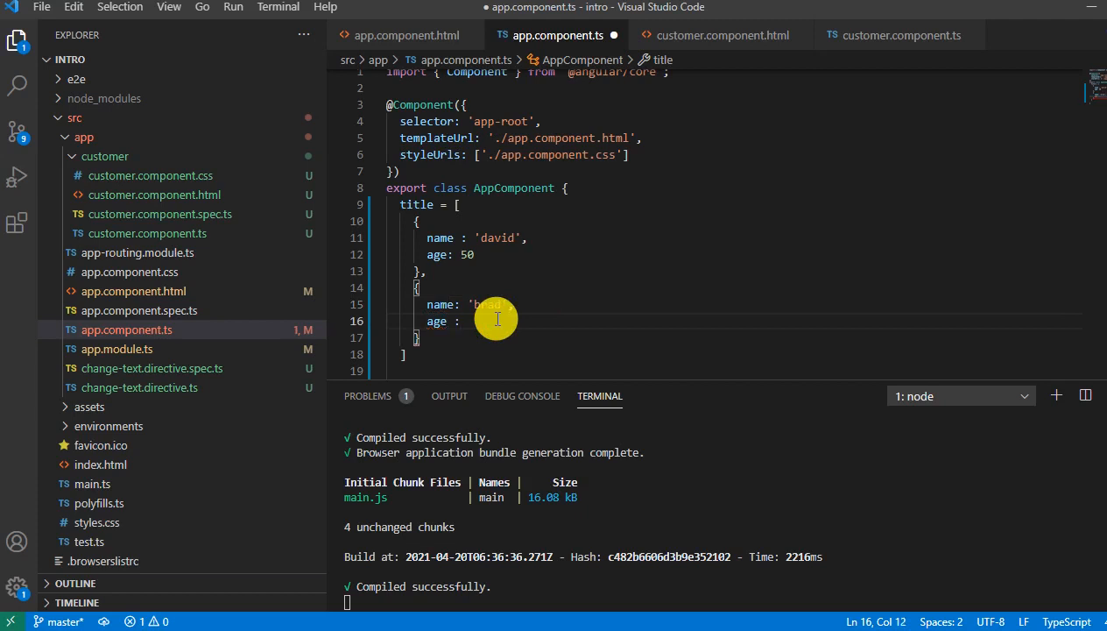
pyautogui.write('60')
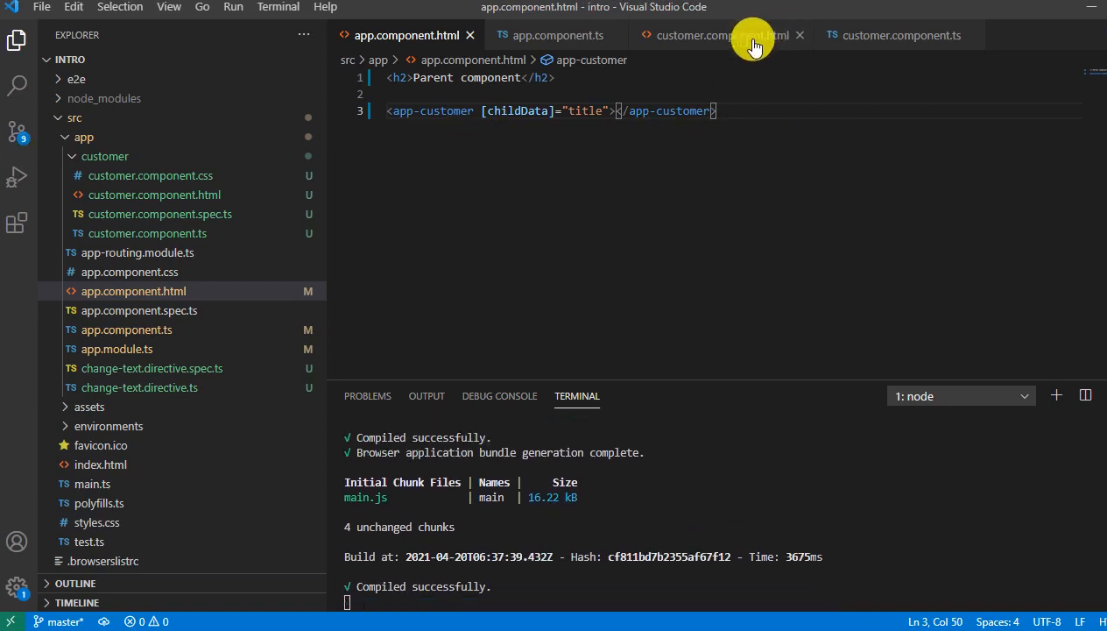
pyautogui.moveTo(754, 42)
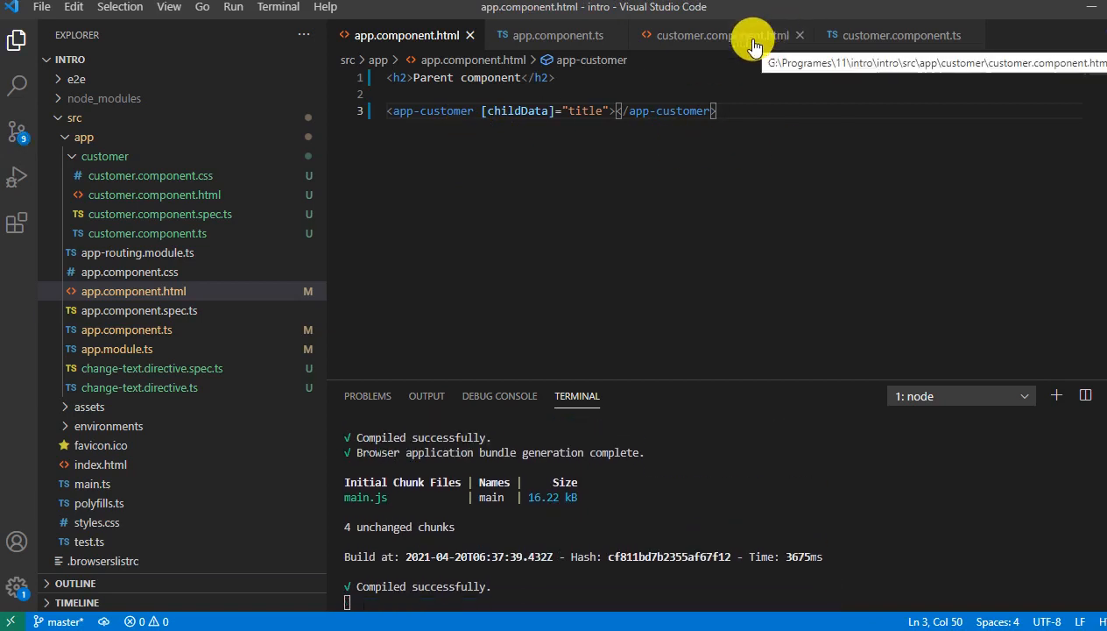
# Start a <div *ngFor> loop over childData, confirming the input property name.
pyautogui.click(702, 35)
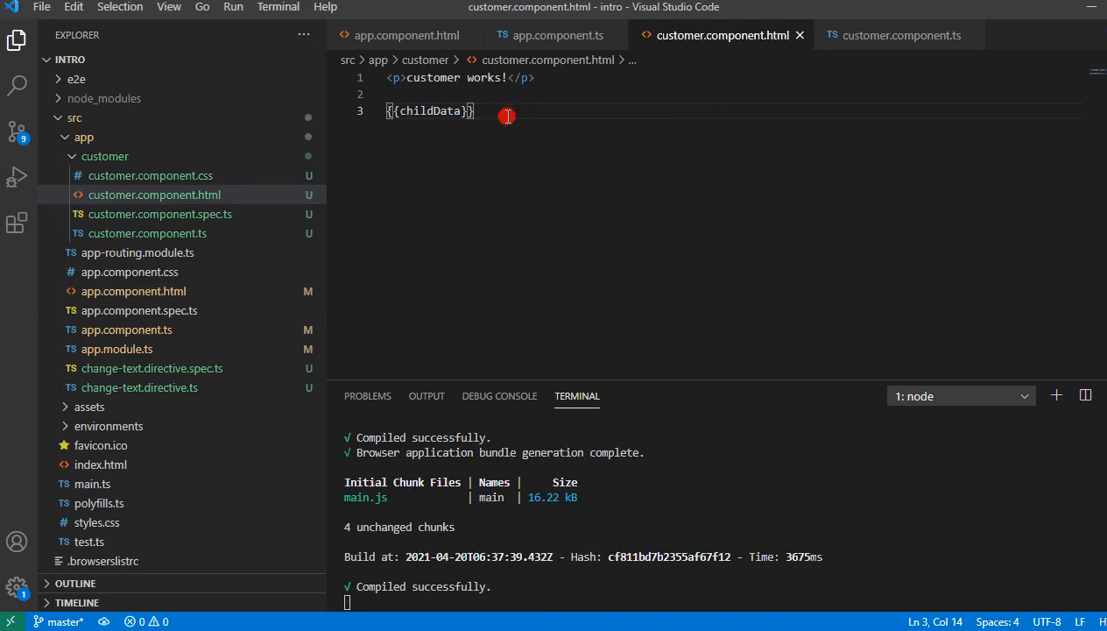
pyautogui.write('<')
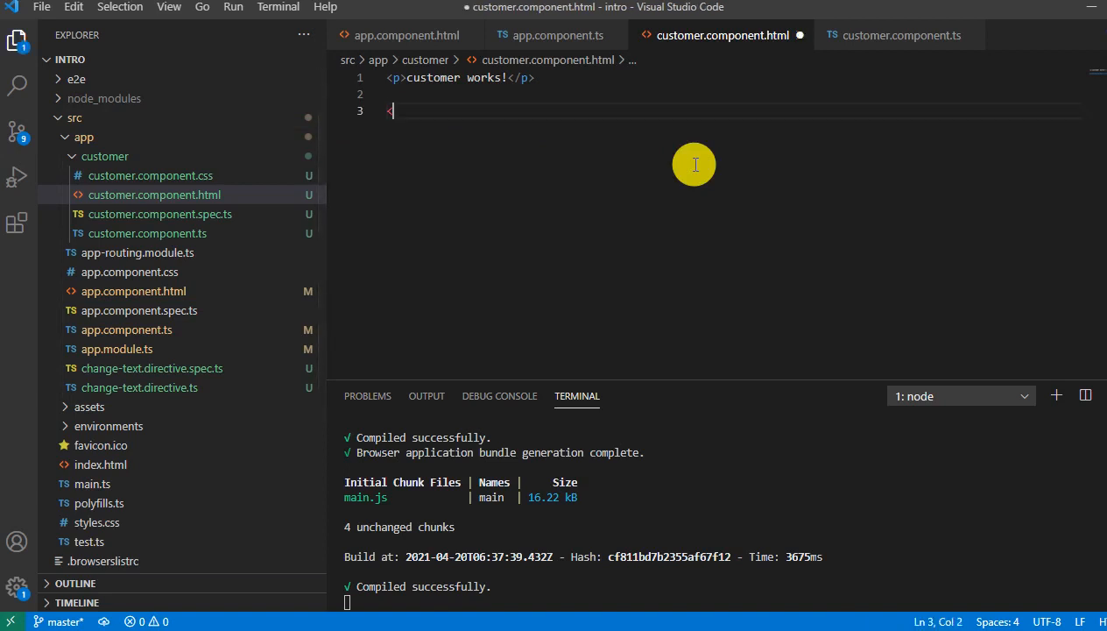
pyautogui.write('<')
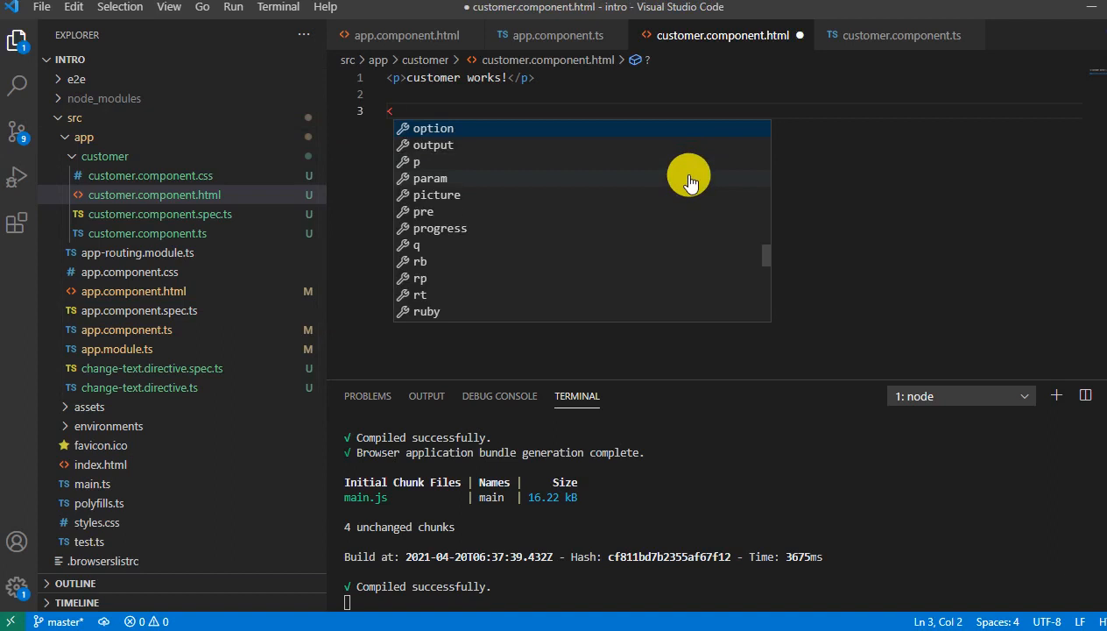
pyautogui.write('d')
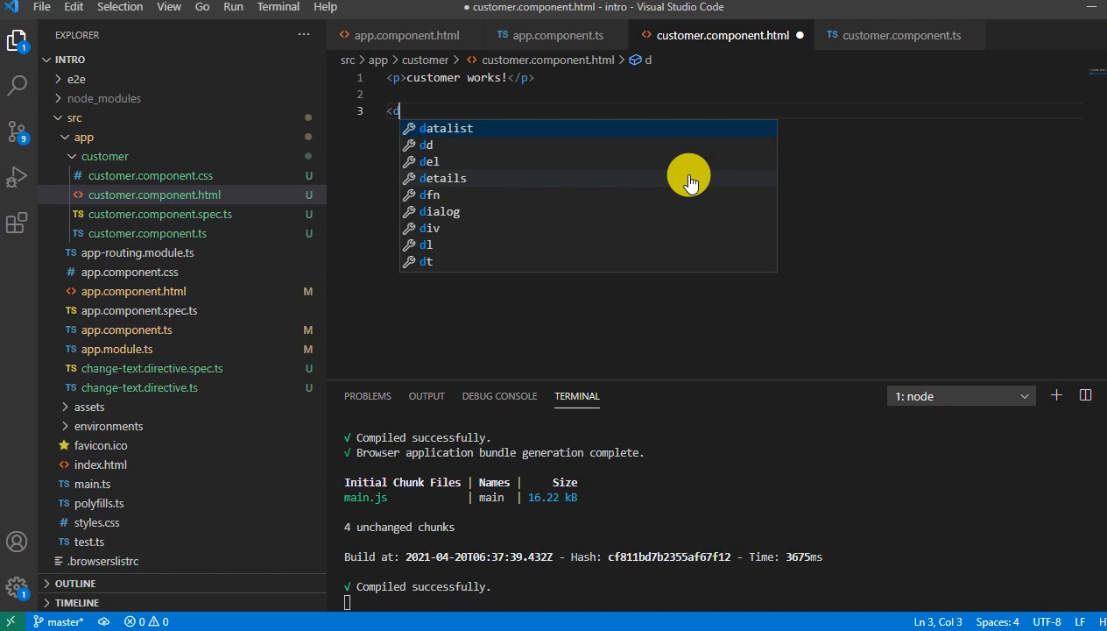
pyautogui.write('iv *>')
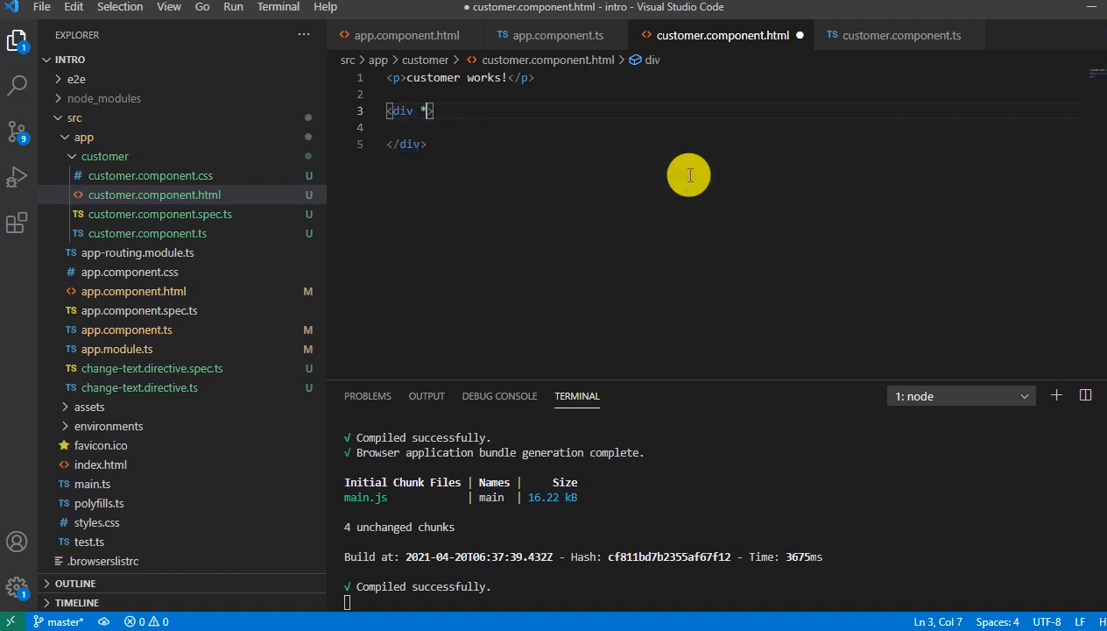
pyautogui.write('ngFor="let d of')
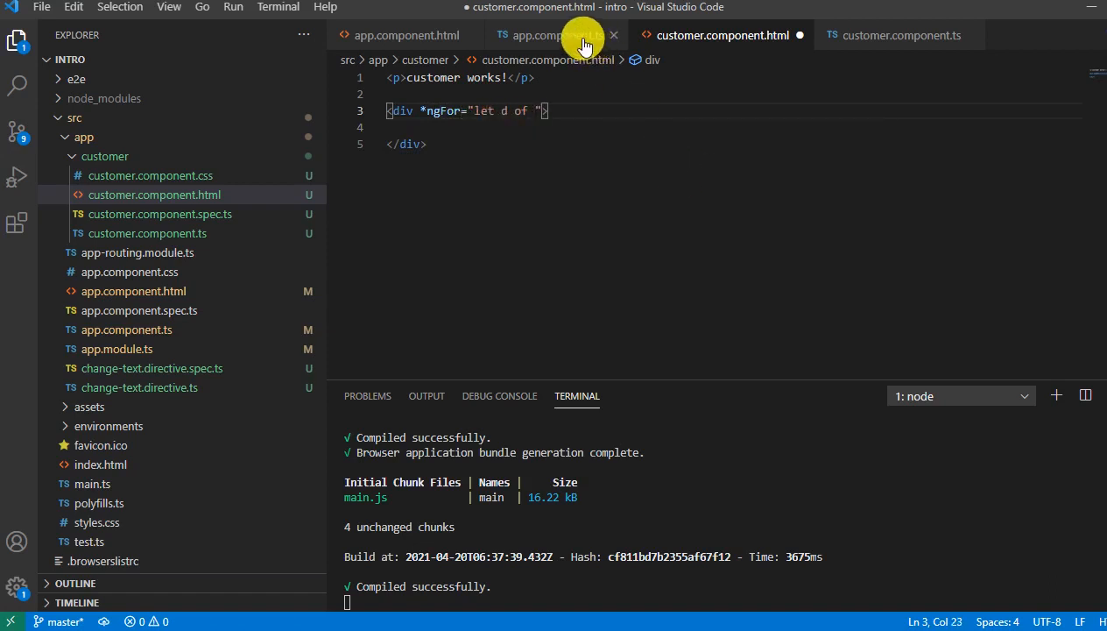
pyautogui.click(897, 35)
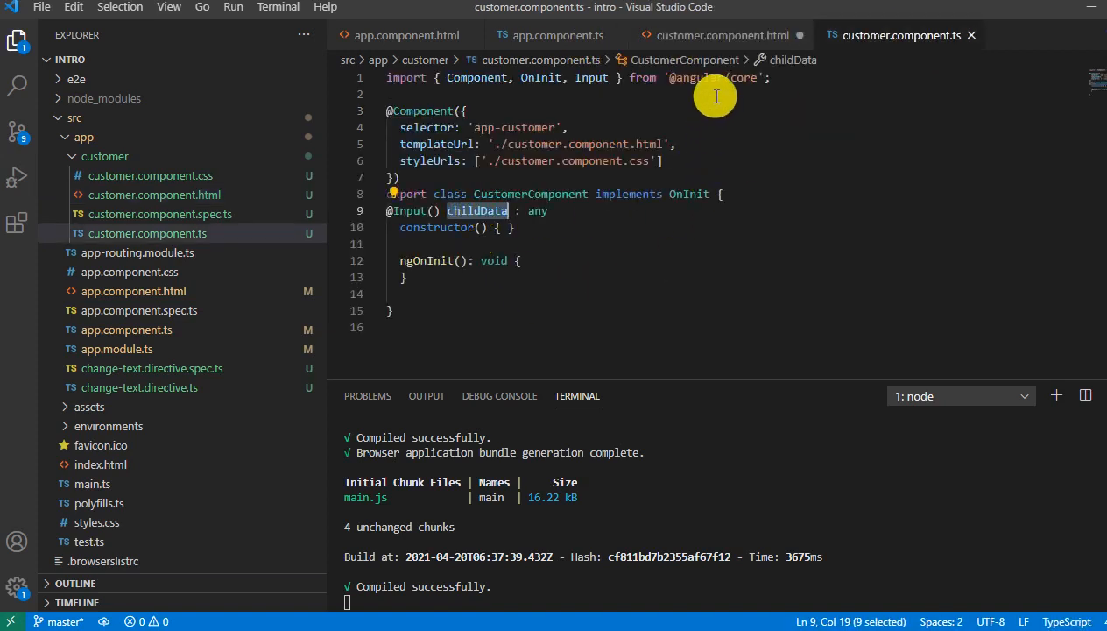
pyautogui.click(723, 35)
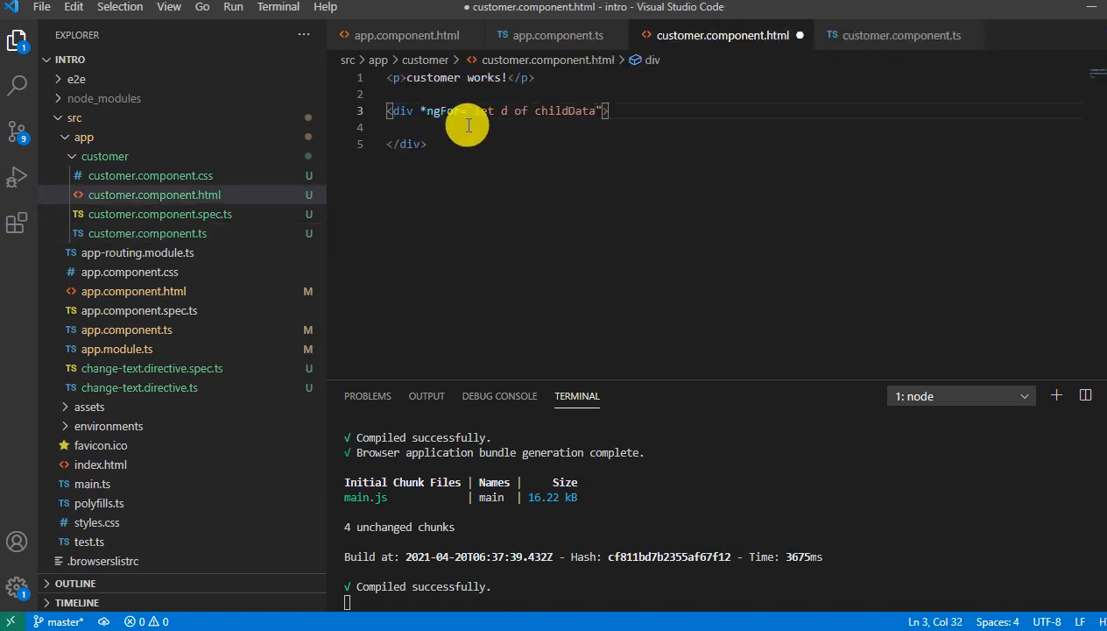
# Show {{d.name}} and {{d.age}} in the loop, save, and recheck AppComponent's data.
pyautogui.write('{{}}')
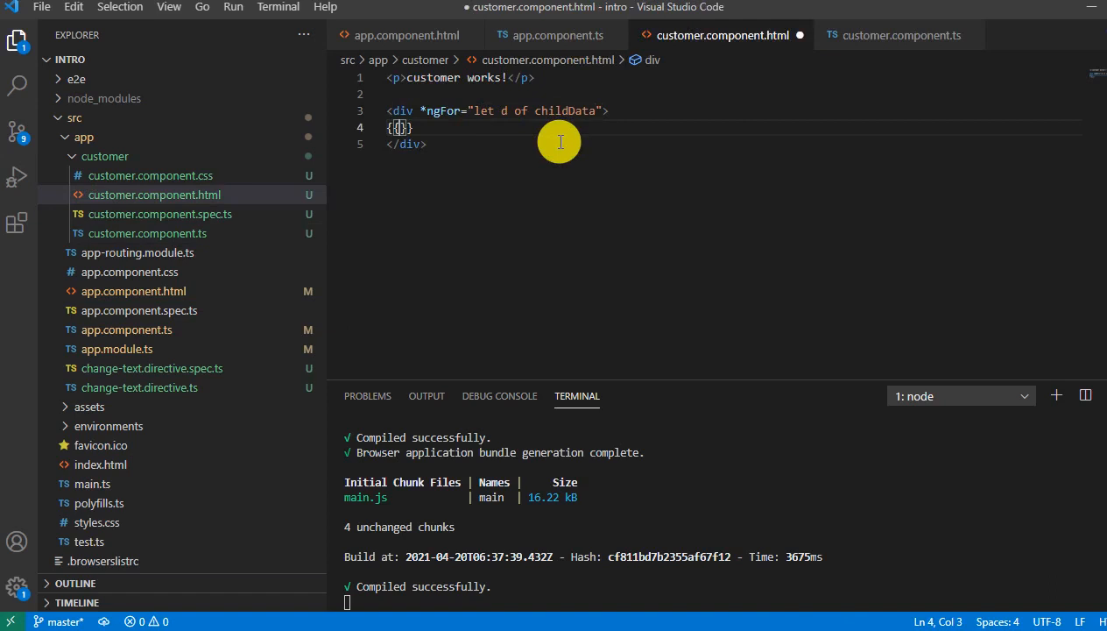
pyautogui.write('f.')
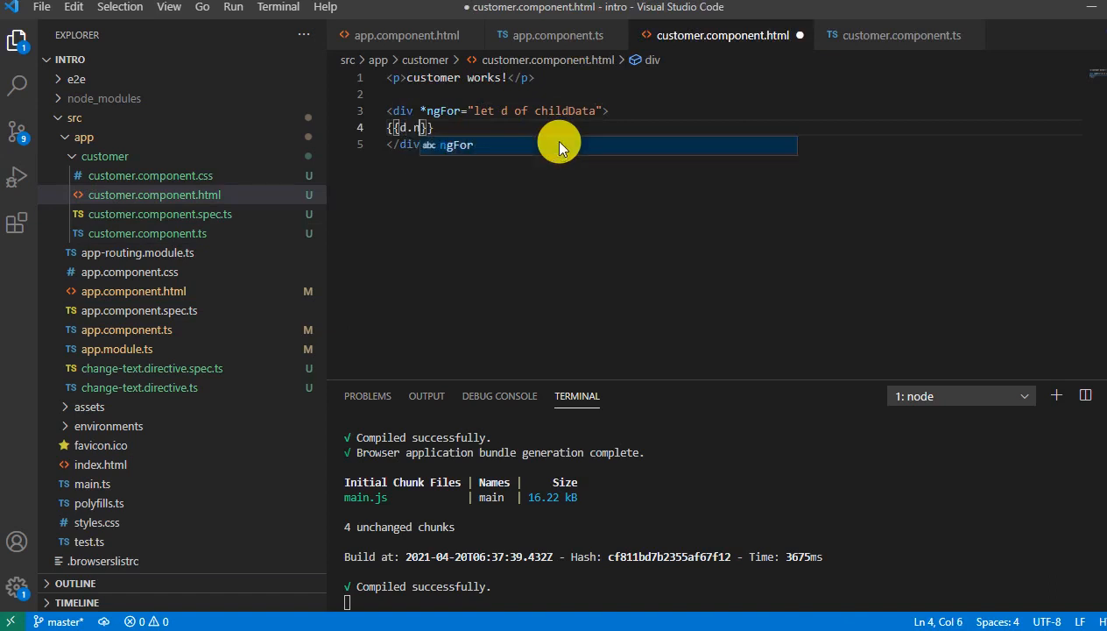
pyautogui.press('Enter')
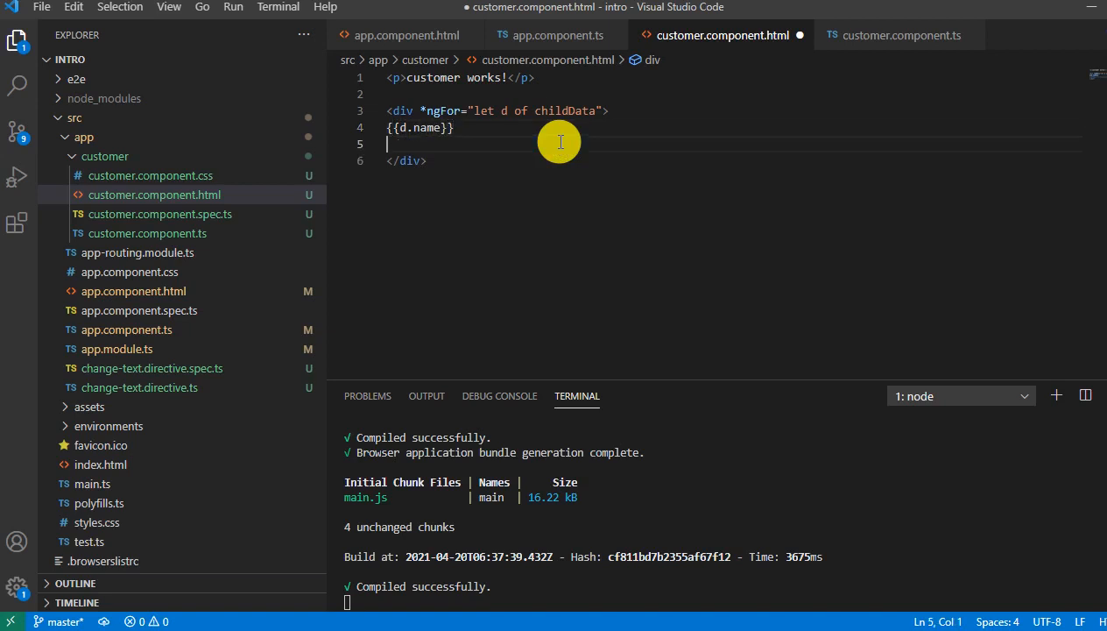
pyautogui.write('{{}}')
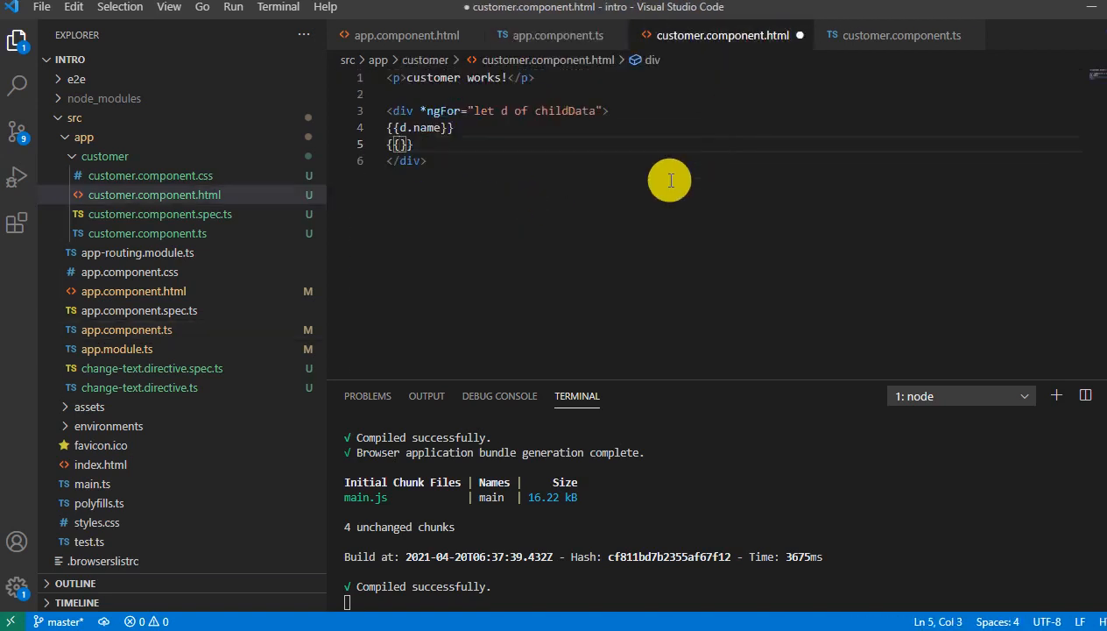
pyautogui.write('d.age')
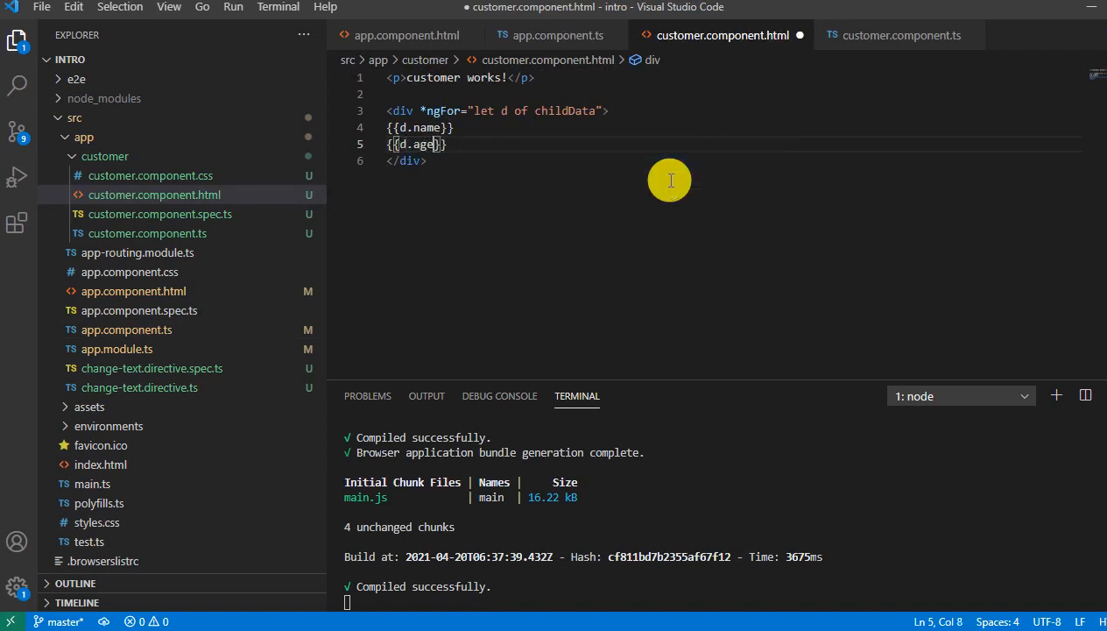
pyautogui.press('ctrl+s')
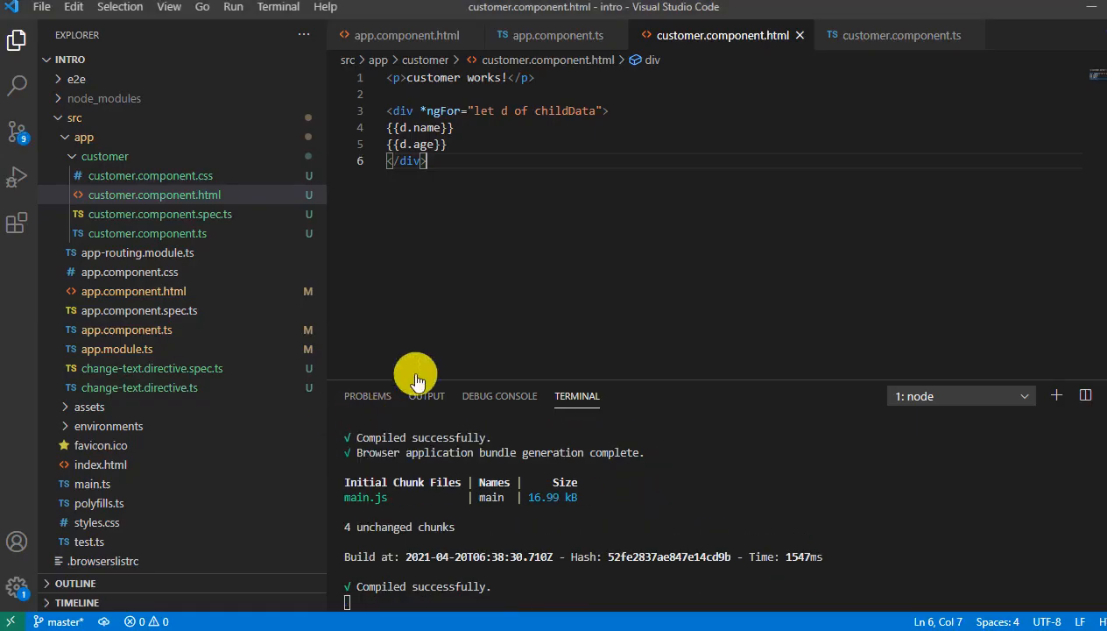
pyautogui.click(556, 35)
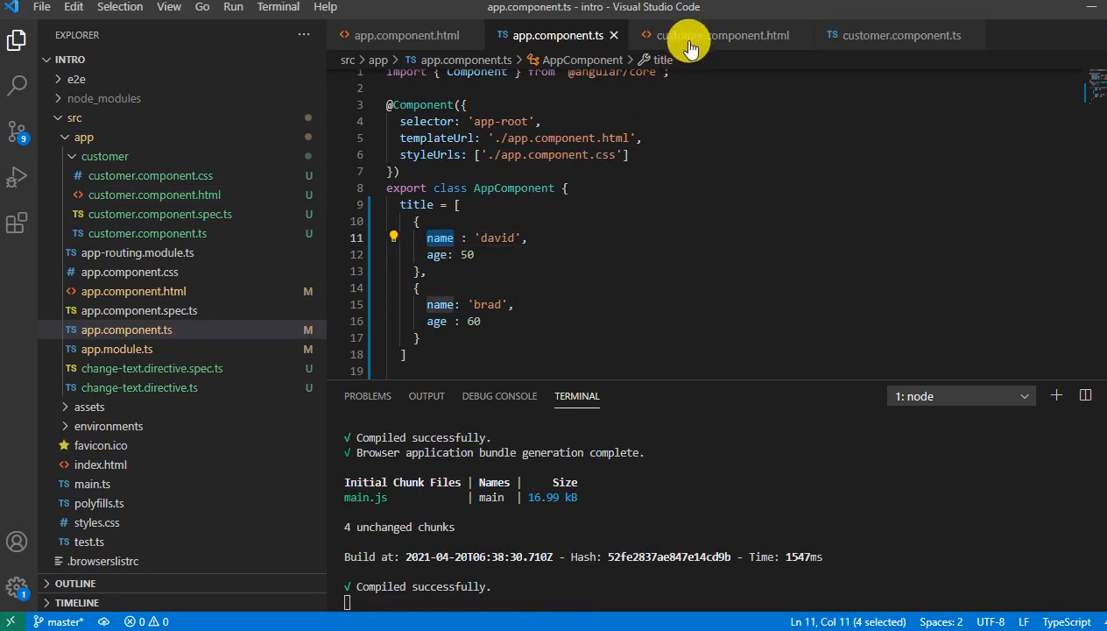
pyautogui.click(719, 35)
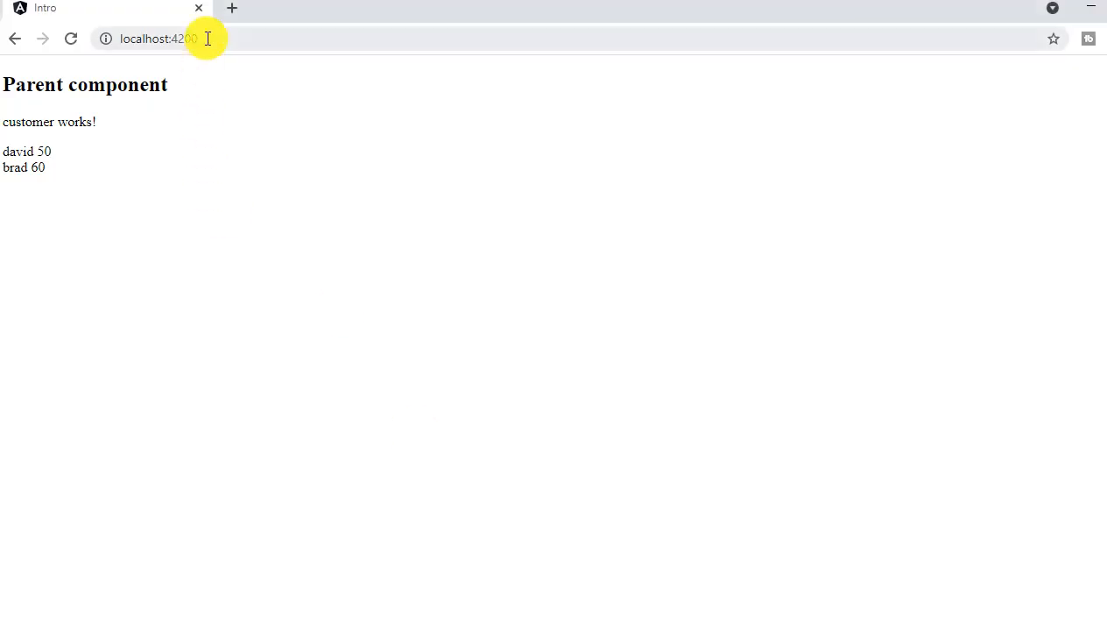
pyautogui.moveTo(59, 195)
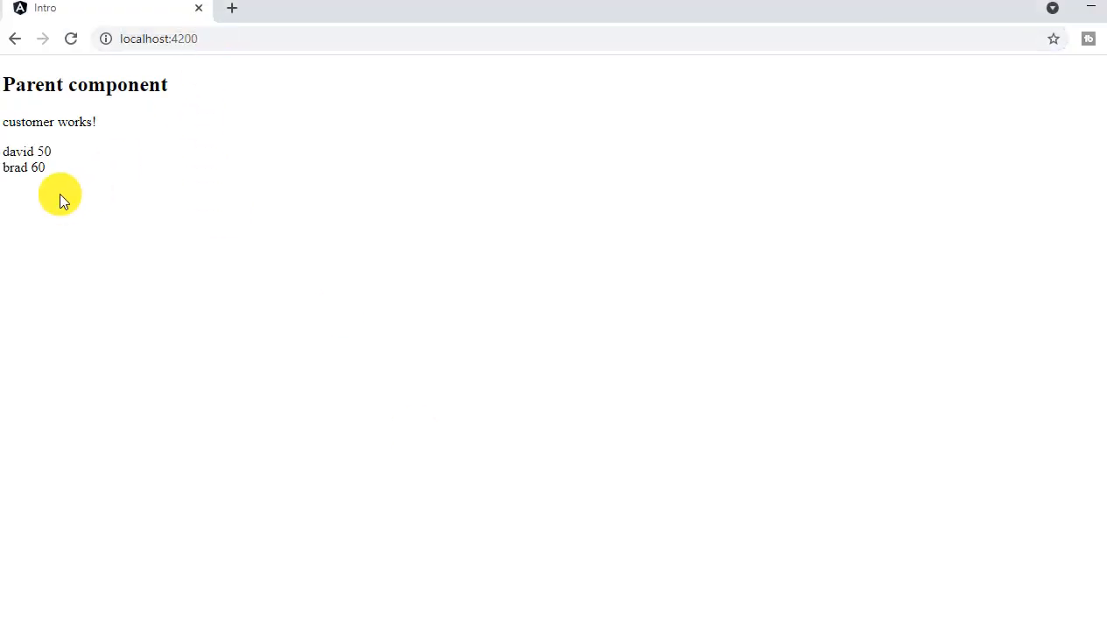